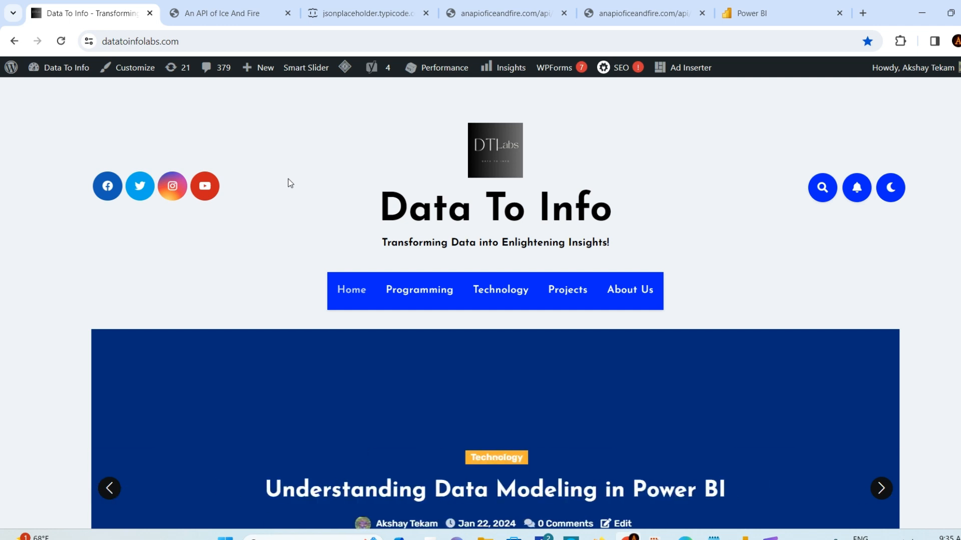
Walk through the four JSON import methods in Notepad, highlighting 'JSON URL Import' along the way
click(881, 488)
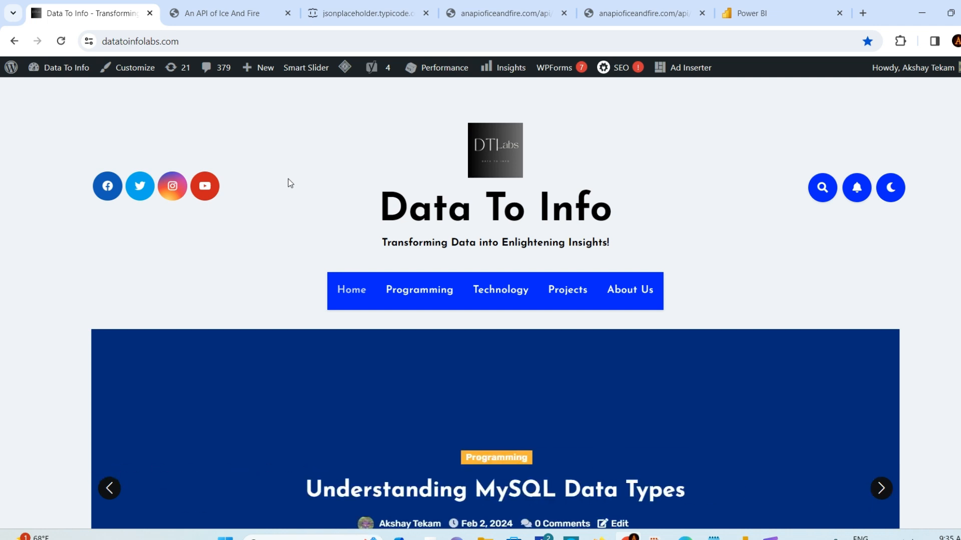
click(880, 488)
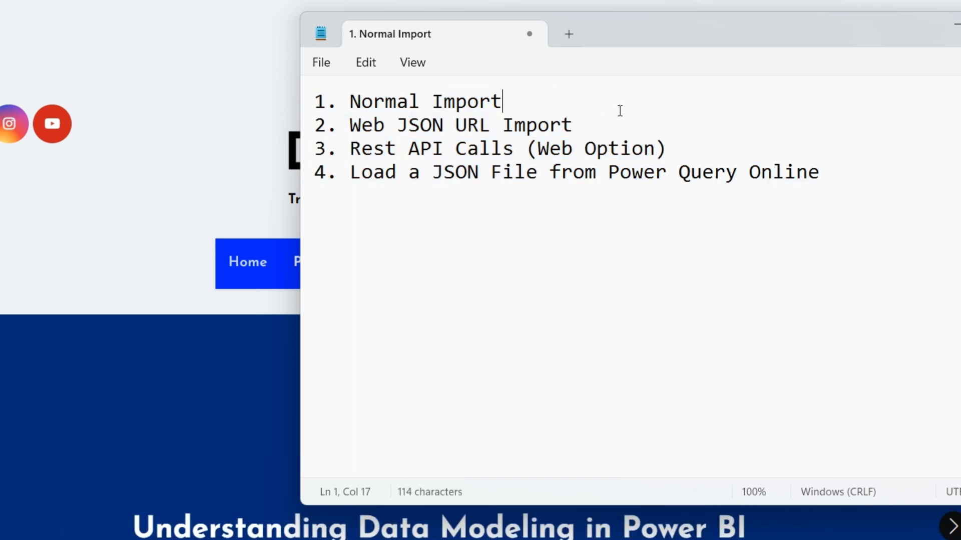
mouse_move(514, 97)
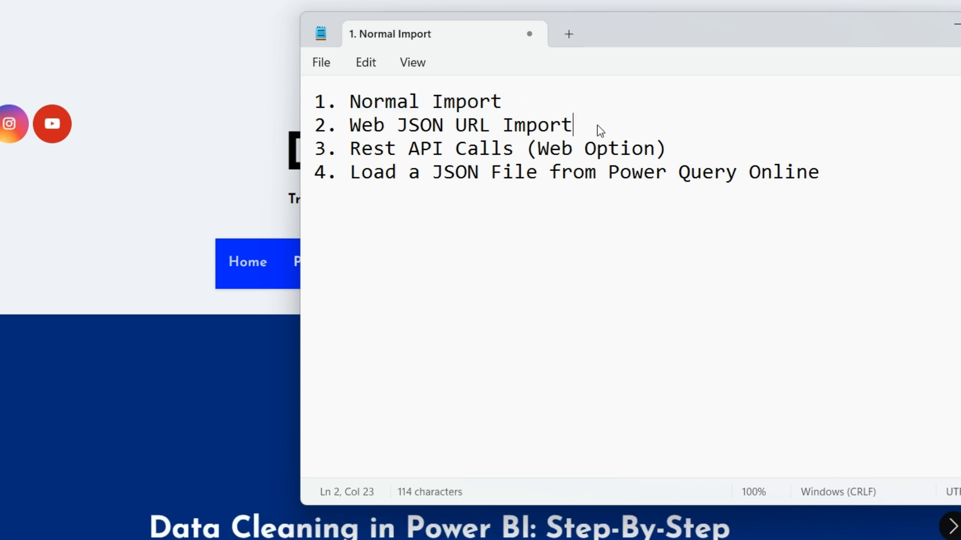
drag(397, 126, 573, 126)
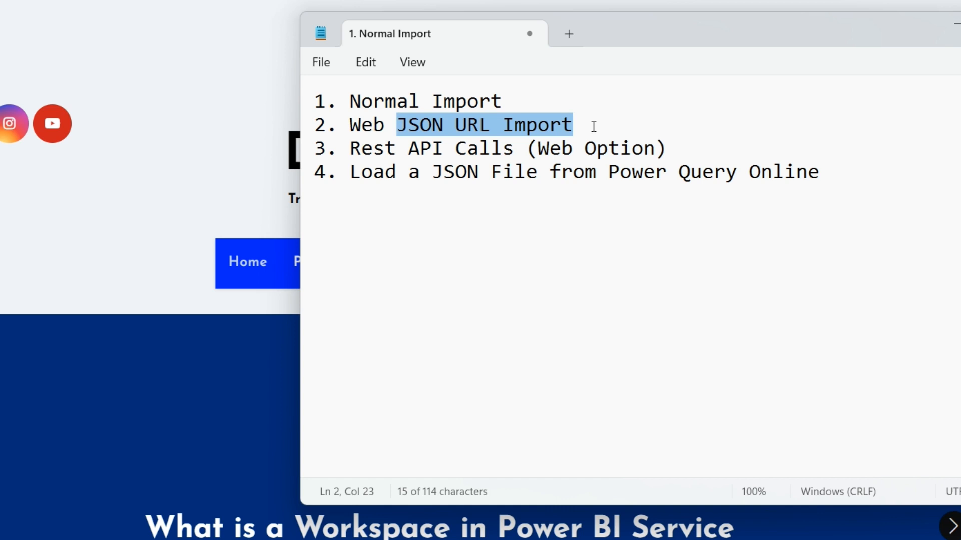
click(392, 126)
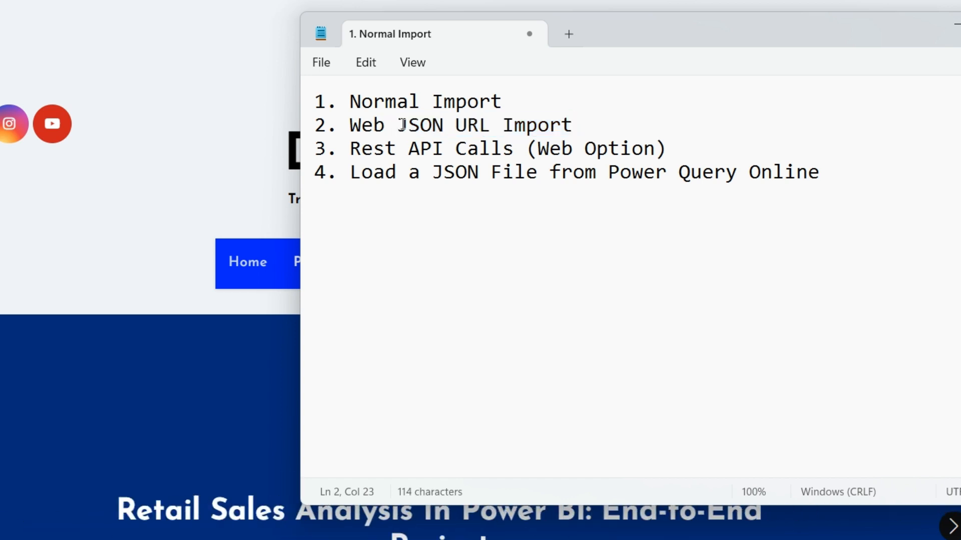
drag(350, 148, 518, 148)
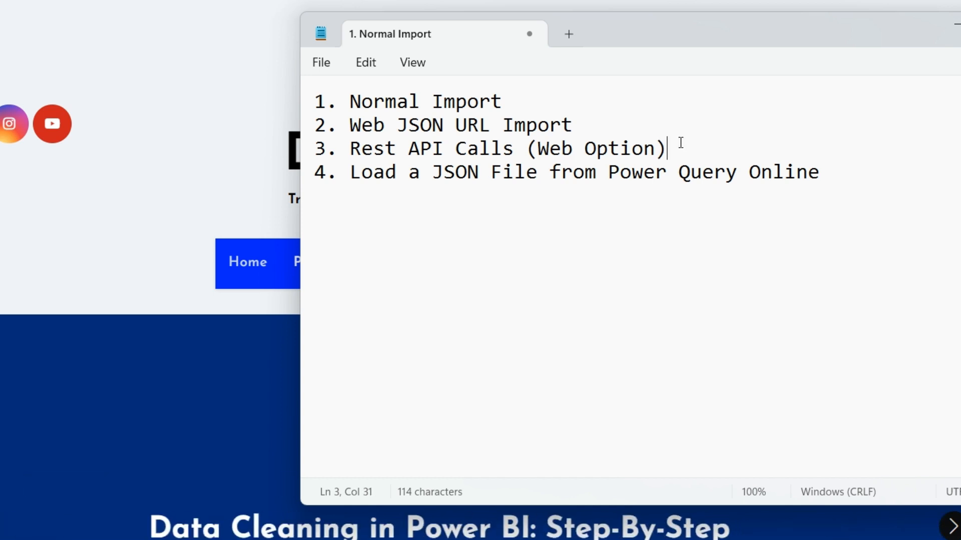
drag(609, 172, 819, 173)
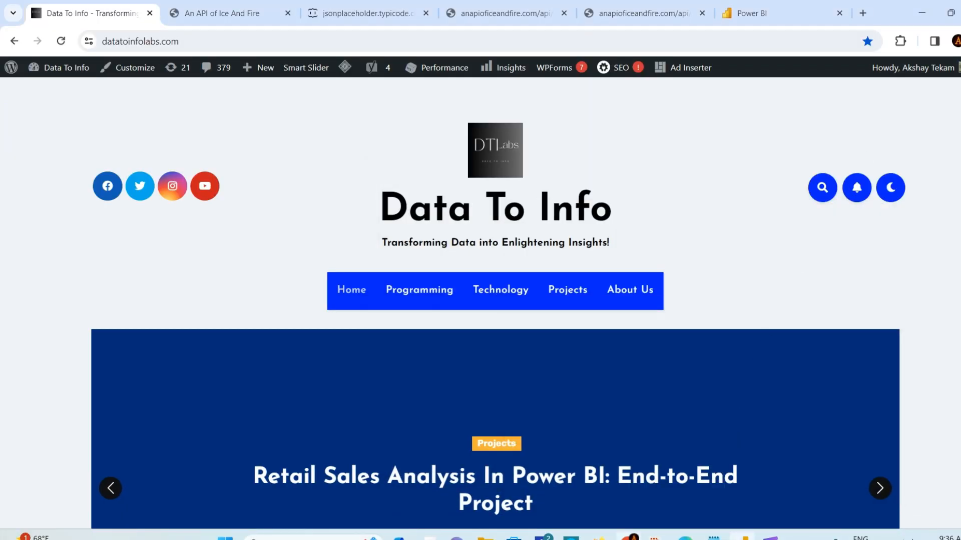
Switch to Power BI Desktop and choose the JSON connector from Get Data's full connector list
click(743, 13)
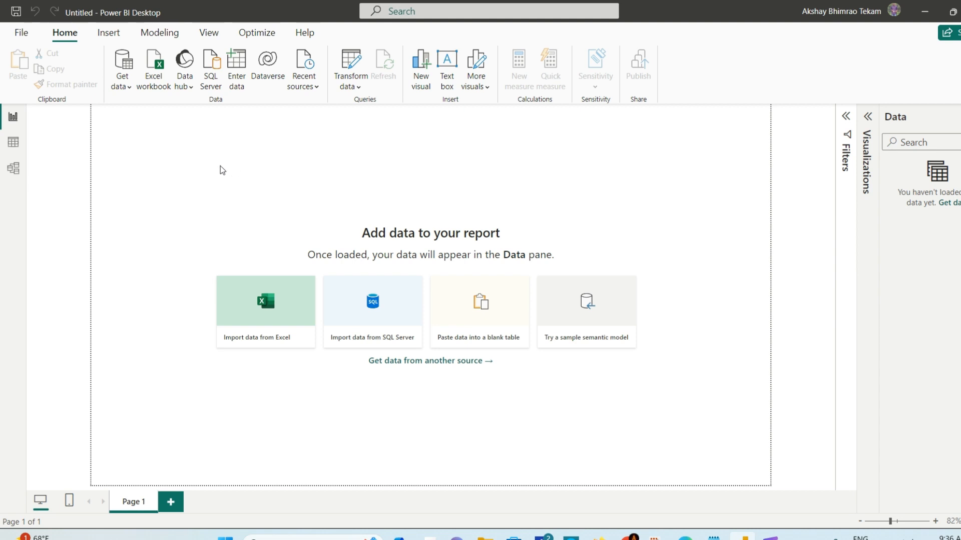
click(122, 67)
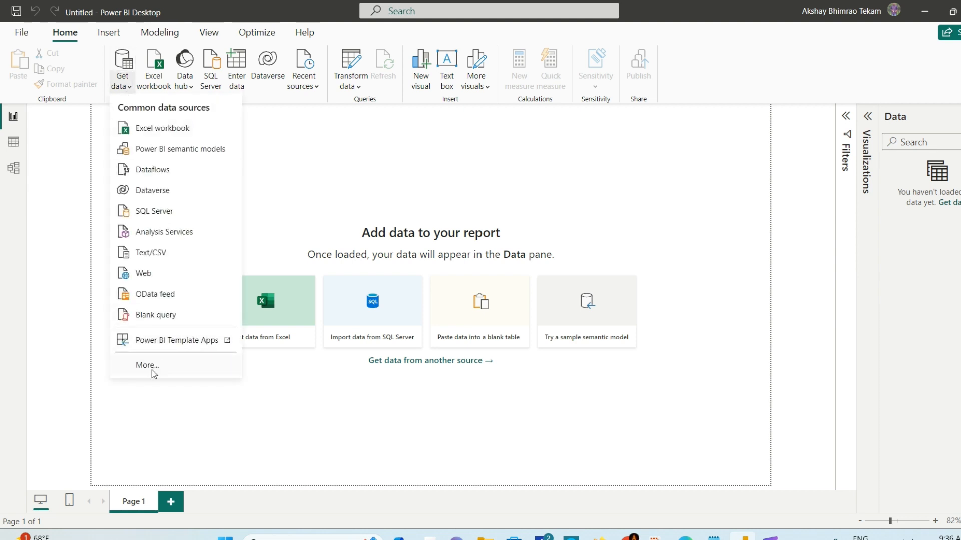
click(608, 236)
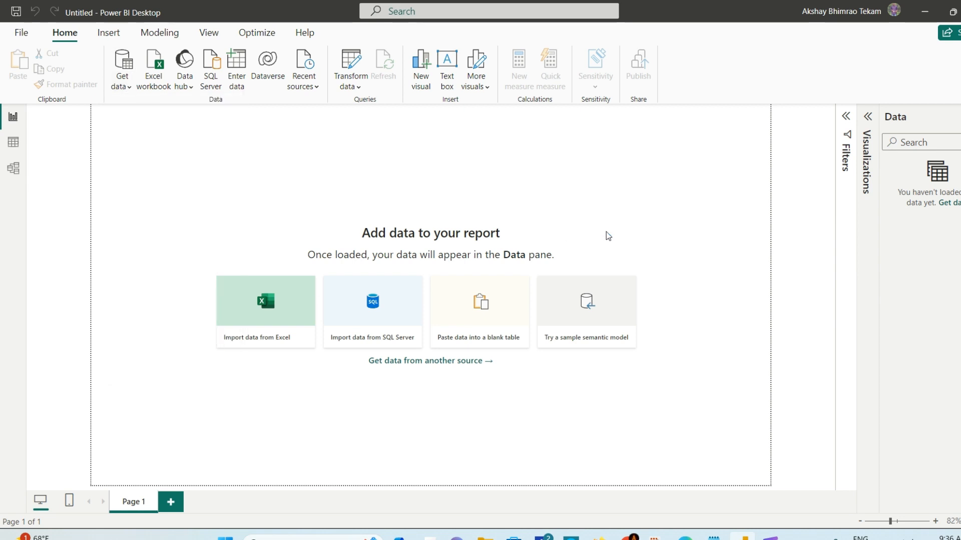
click(430, 361)
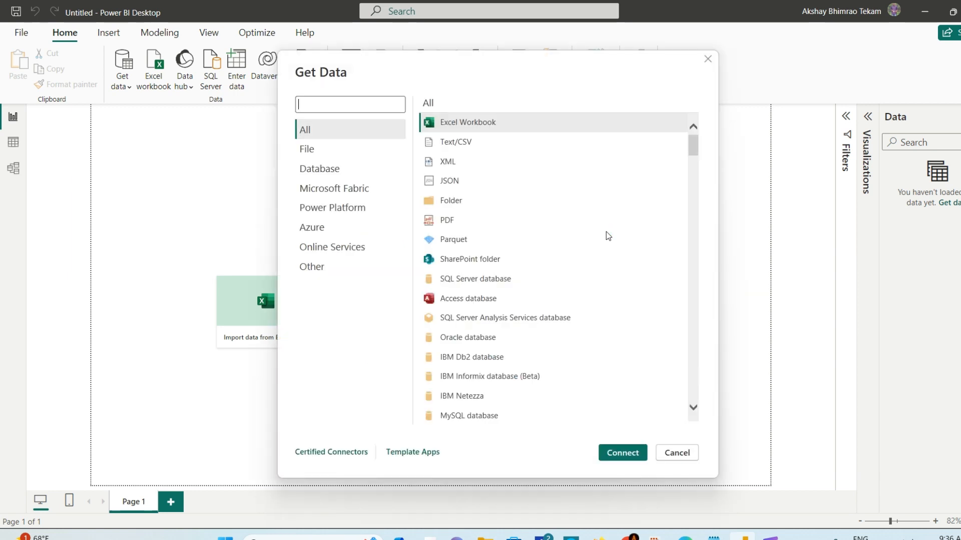
mouse_move(459, 182)
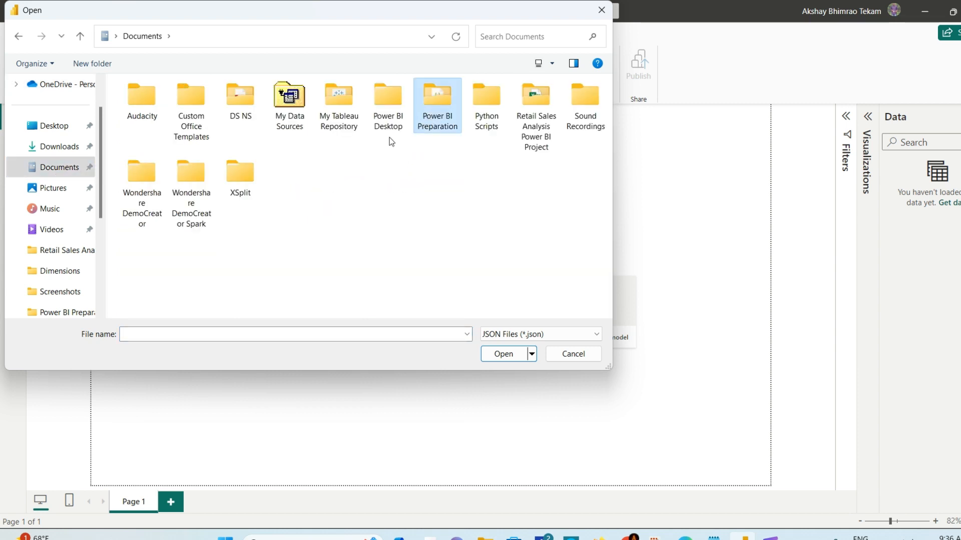
Select sample2.json from Documents > Power BI Preparation as the source file
double_click(437, 98)
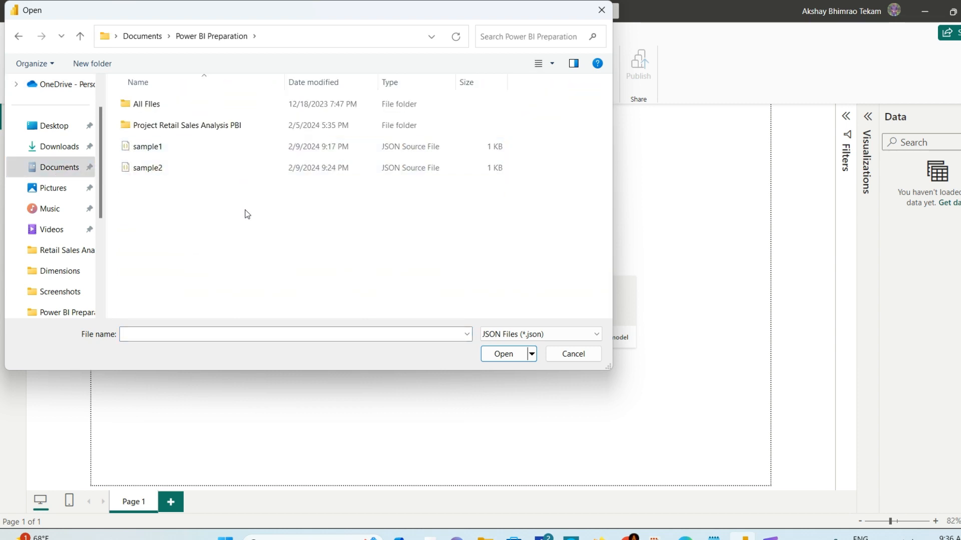
click(147, 167)
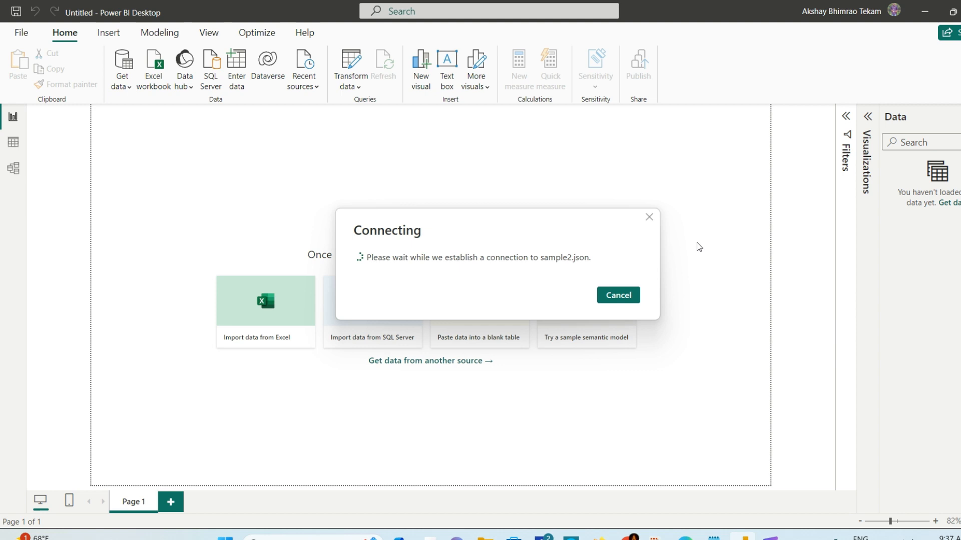
Open the sample2 data in Power Query Editor and review its flattened person columns
click(617, 295)
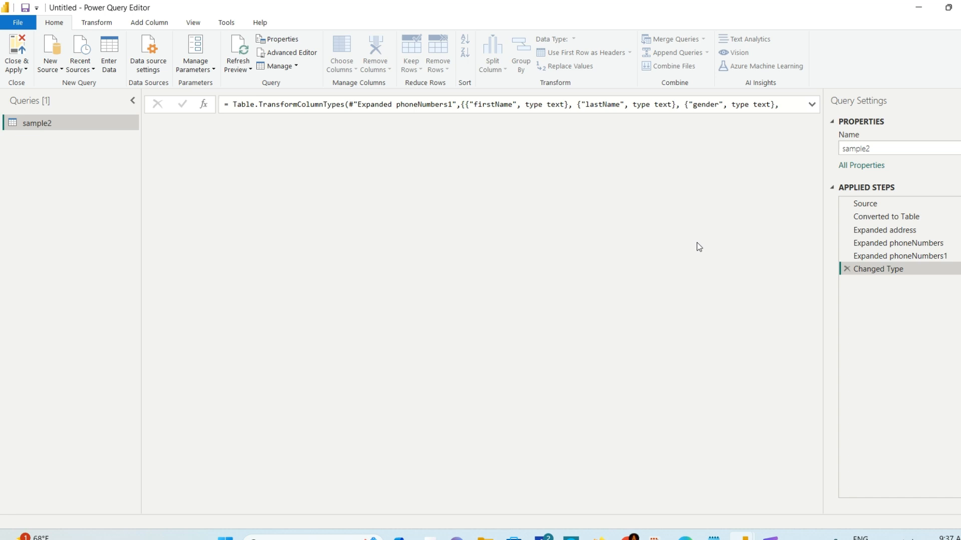
click(877, 268)
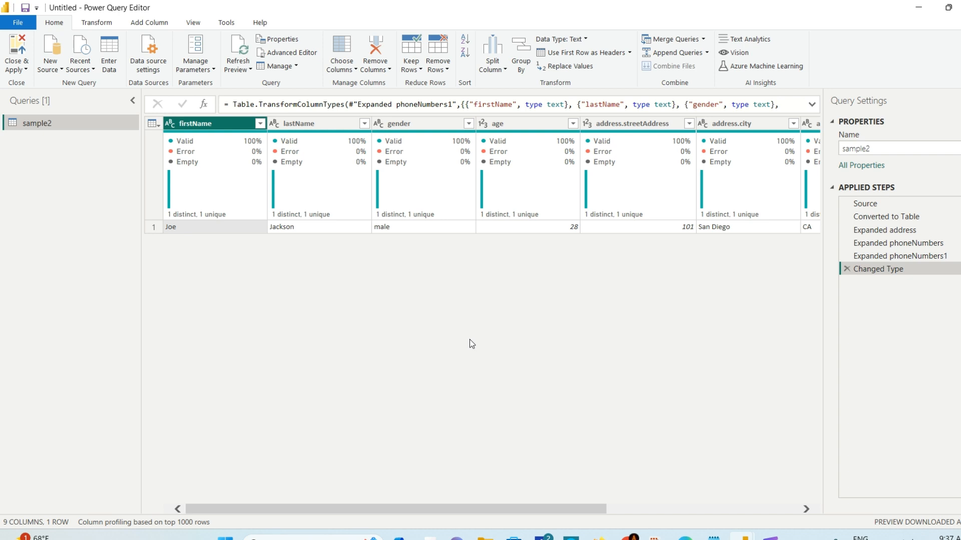
mouse_move(211, 63)
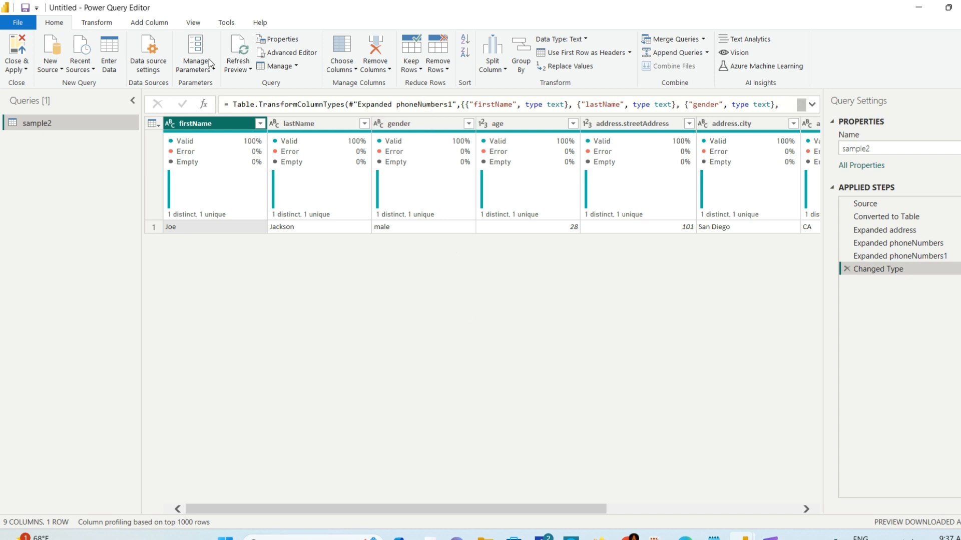
click(96, 22)
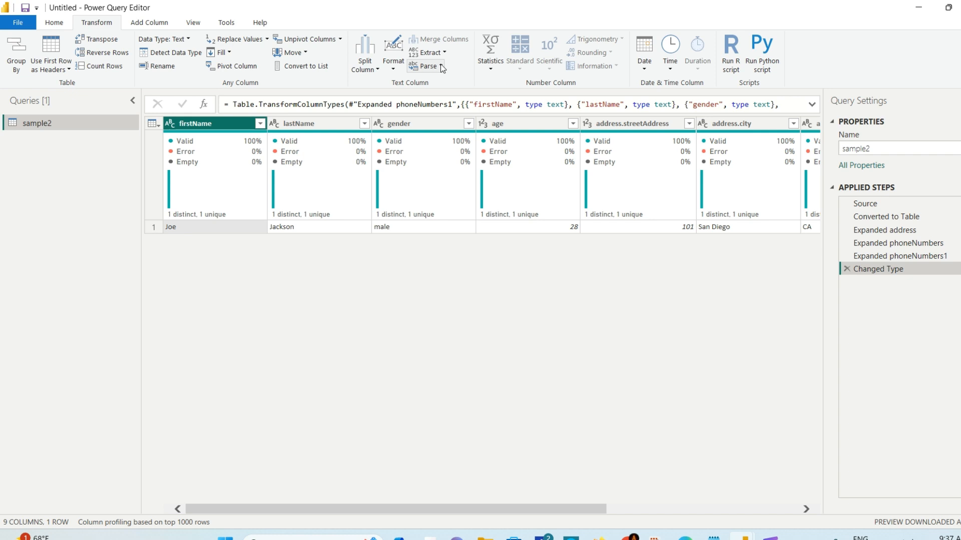
Browse the Transform tab's Parse options, then close the editor without applying changes
click(427, 66)
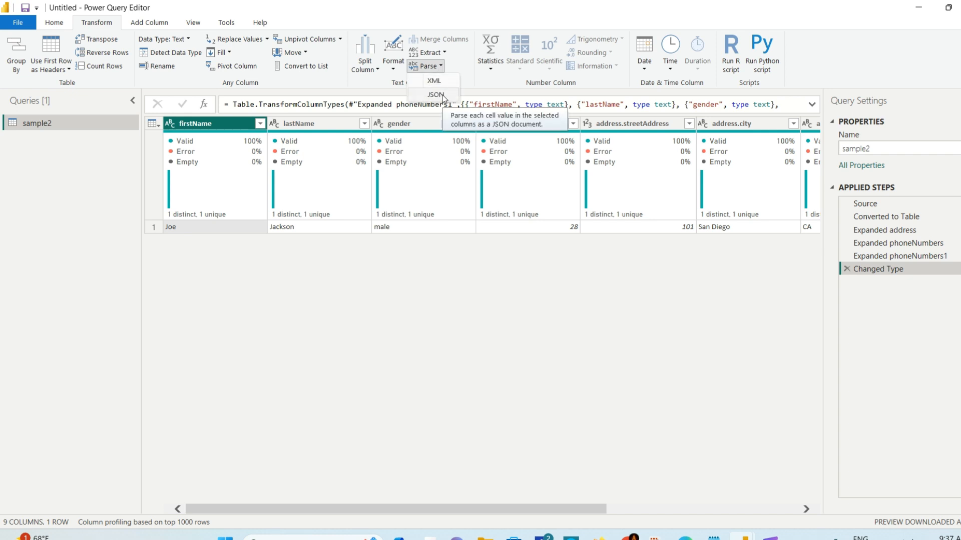
click(435, 94)
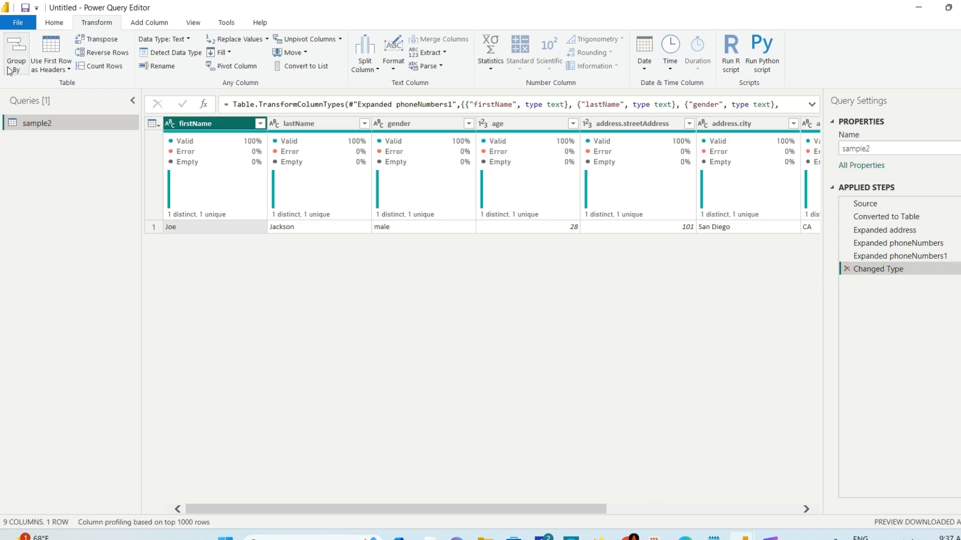
click(53, 23)
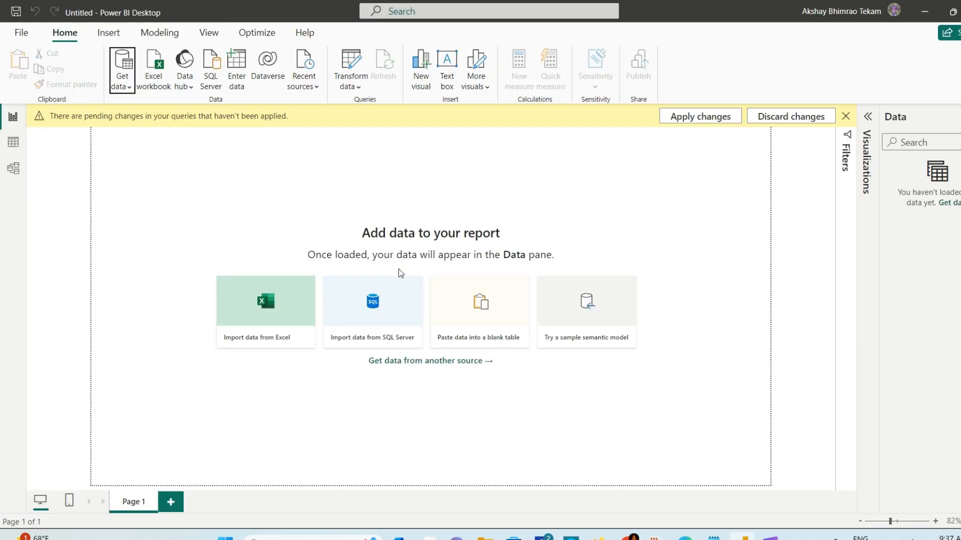
mouse_move(121, 69)
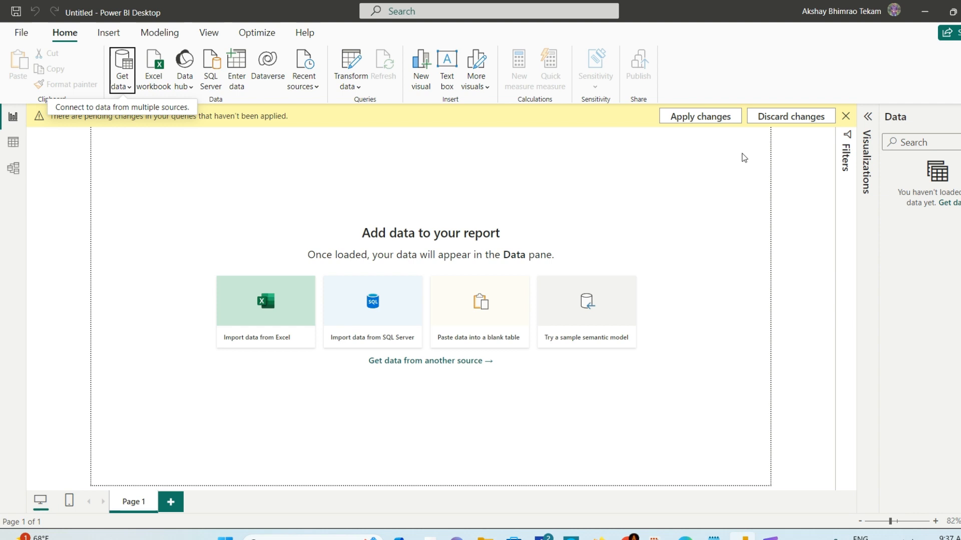
mouse_move(729, 150)
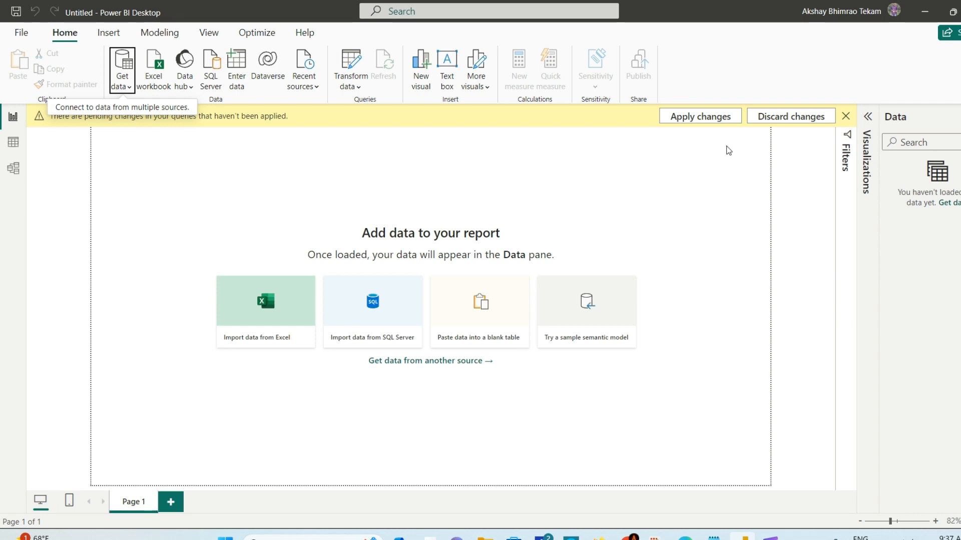
mouse_move(724, 150)
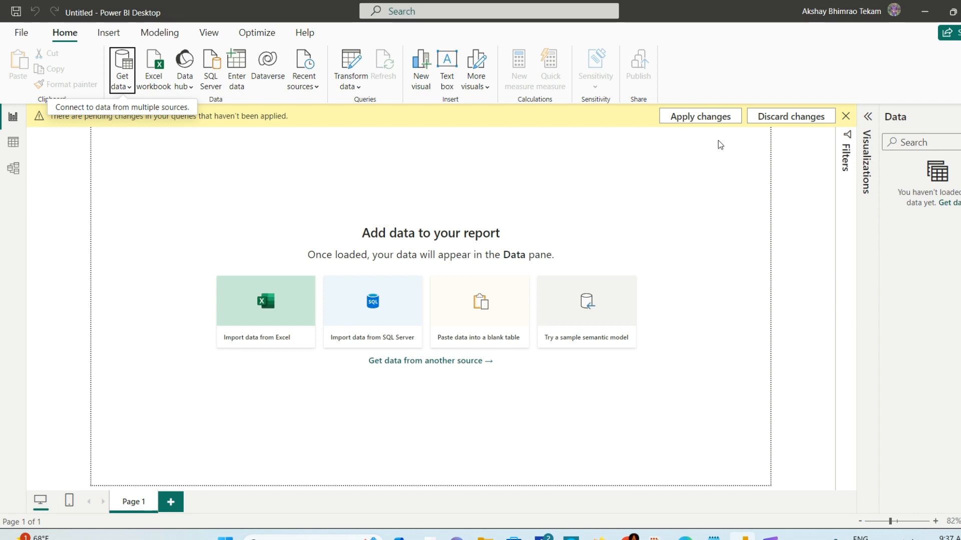
mouse_move(777, 247)
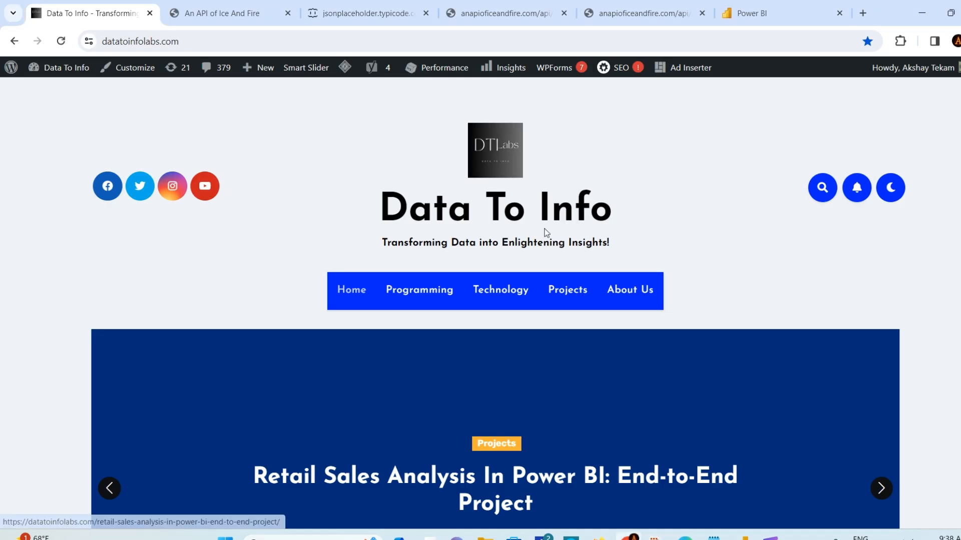
Switch Chrome to the jsonplaceholder.typicode.com/posts tab showing the posts JSON feed
click(361, 13)
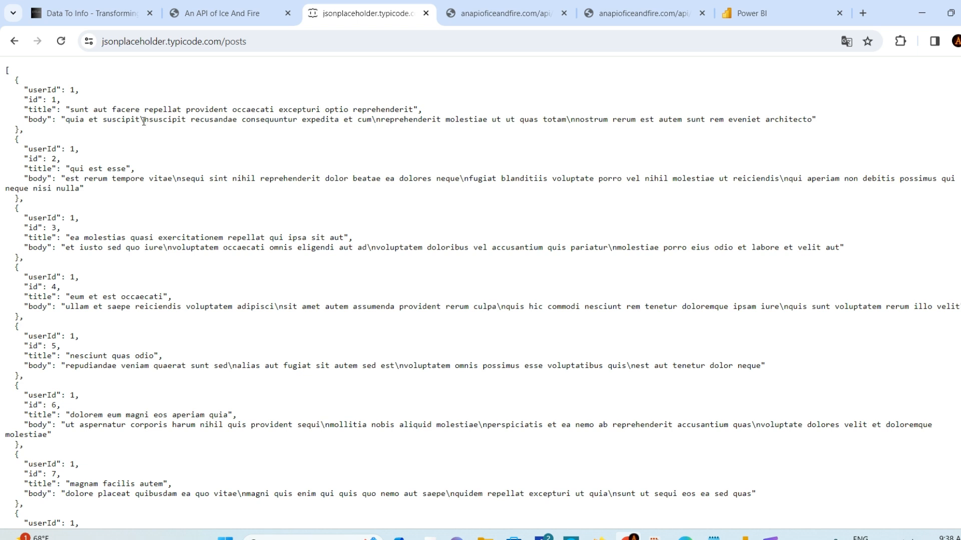
mouse_move(471, 278)
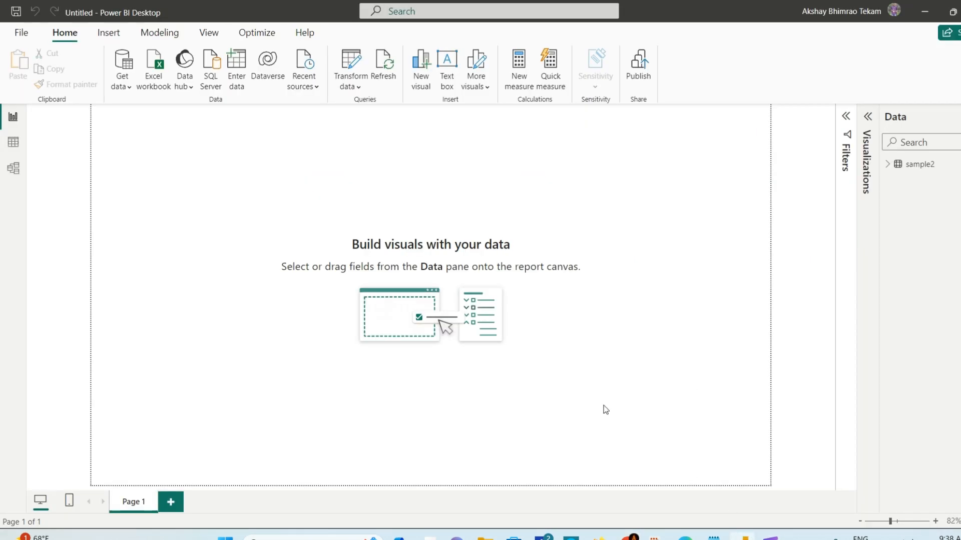
Choose the JSON connector from Get Data's connector list and connect
click(121, 67)
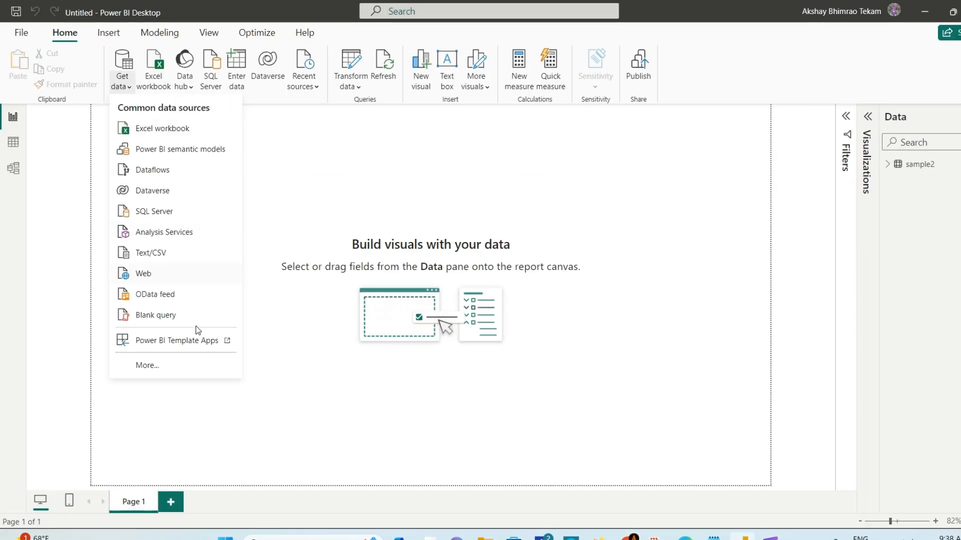
click(594, 211)
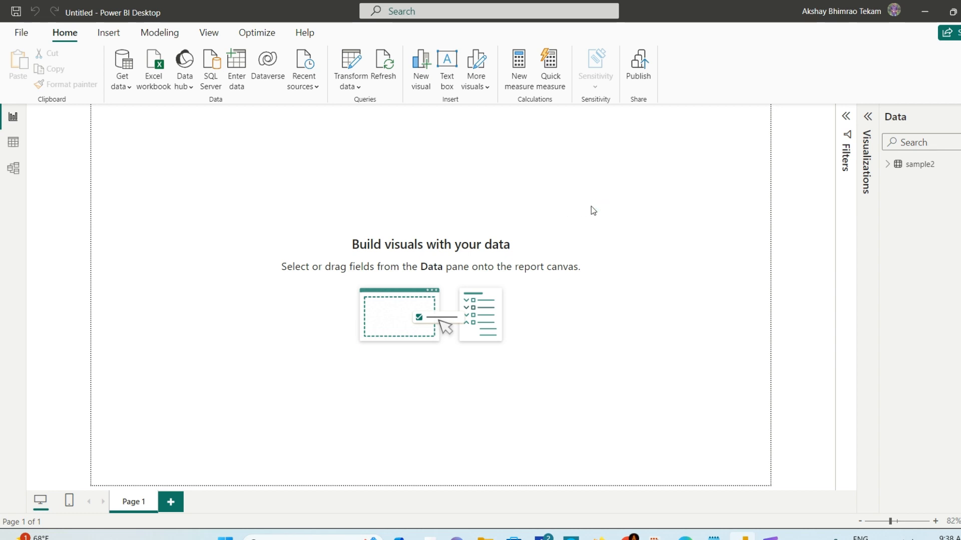
click(121, 64)
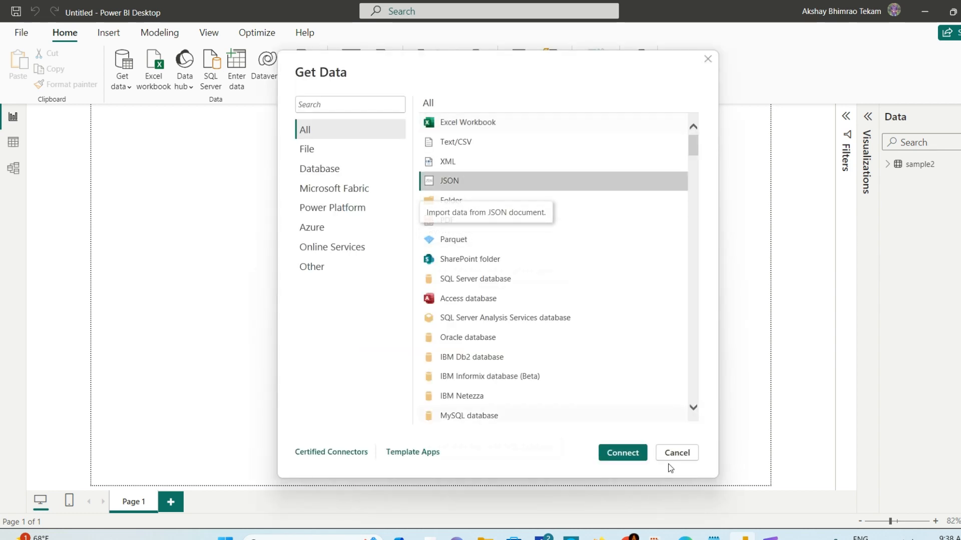
click(677, 453)
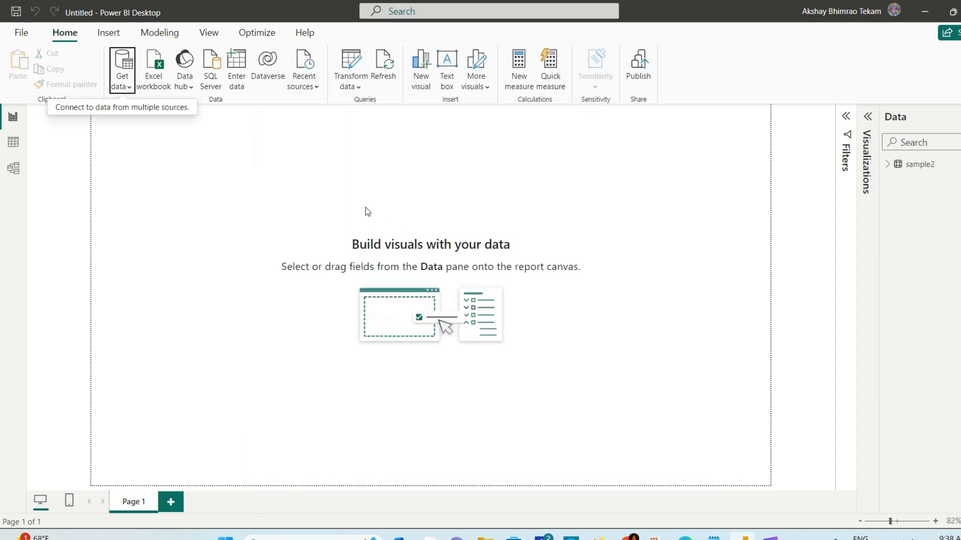
click(121, 67)
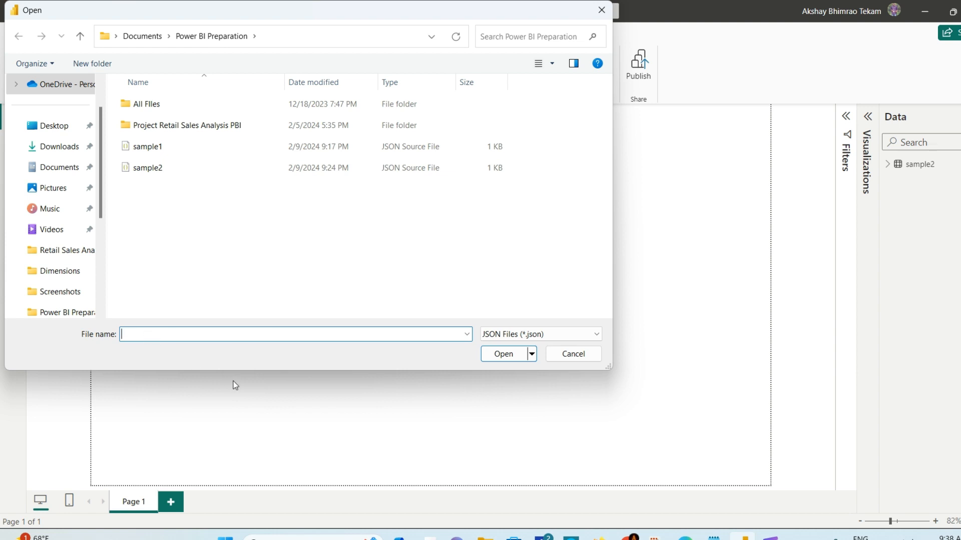
text(https://jsonplaceholder.typicode.com/posts)
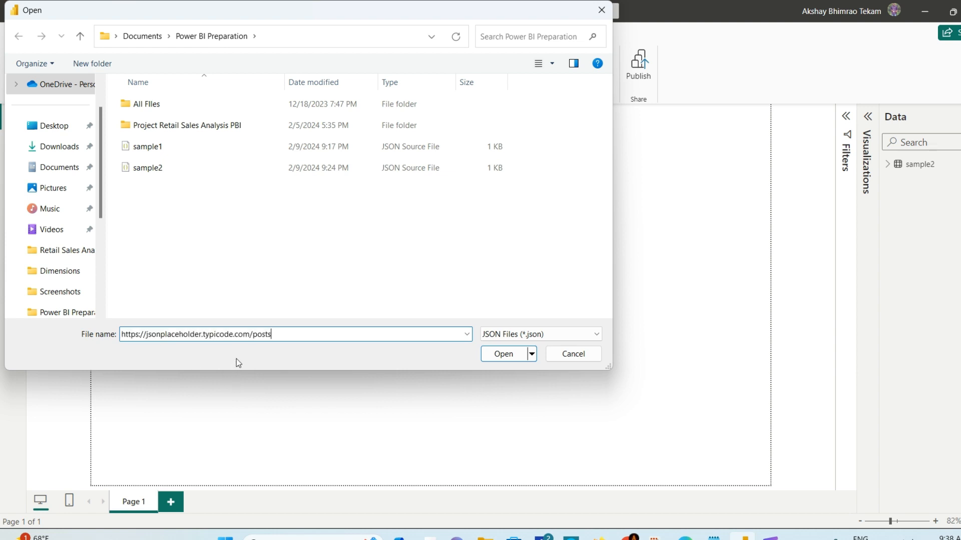
click(504, 354)
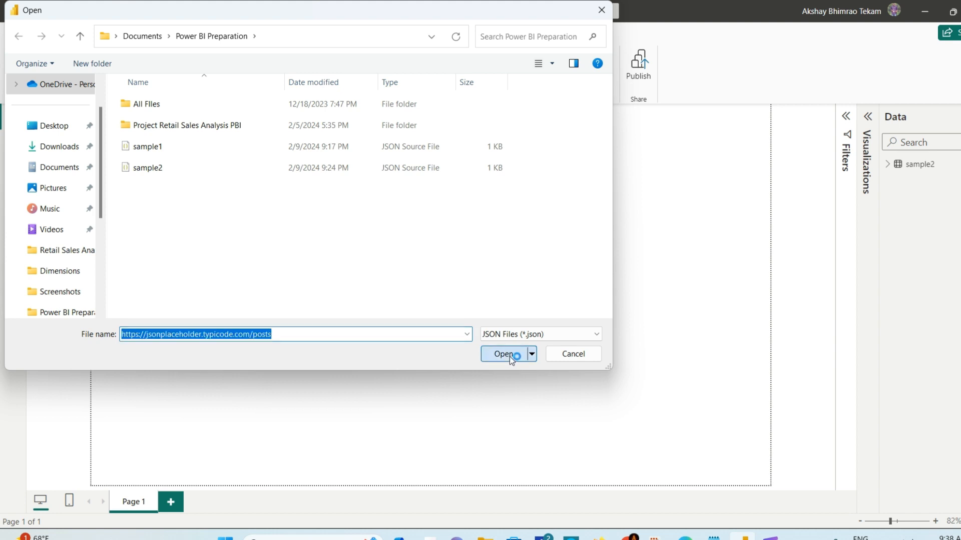
click(503, 353)
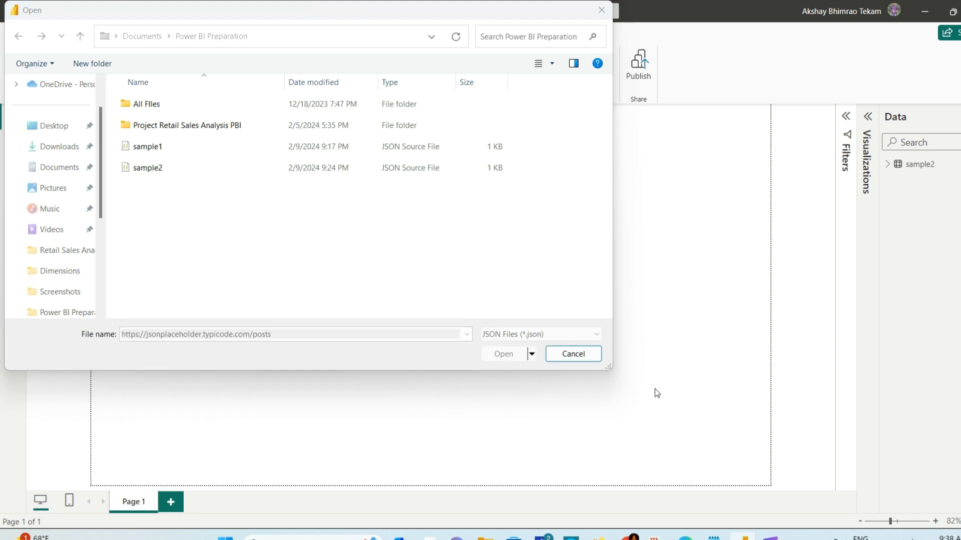
click(571, 355)
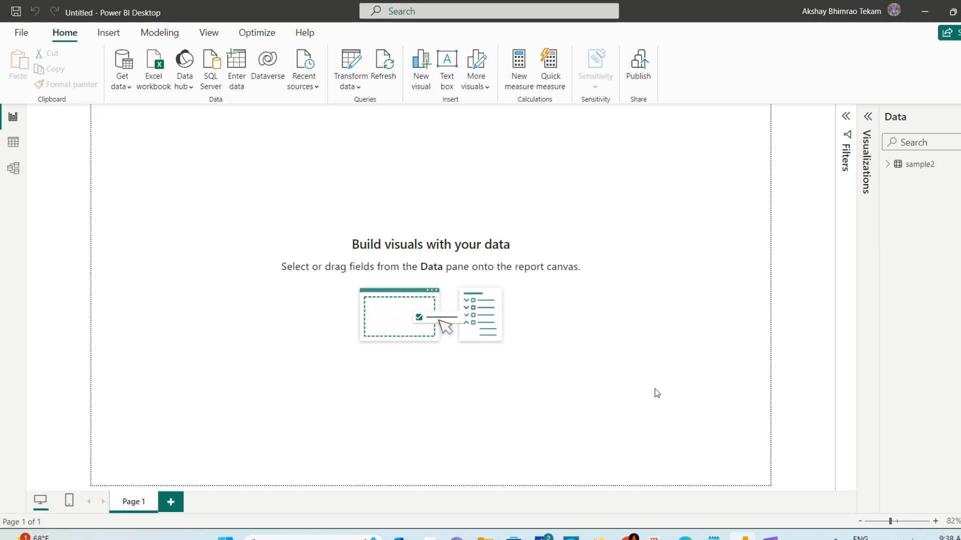
mouse_move(121, 66)
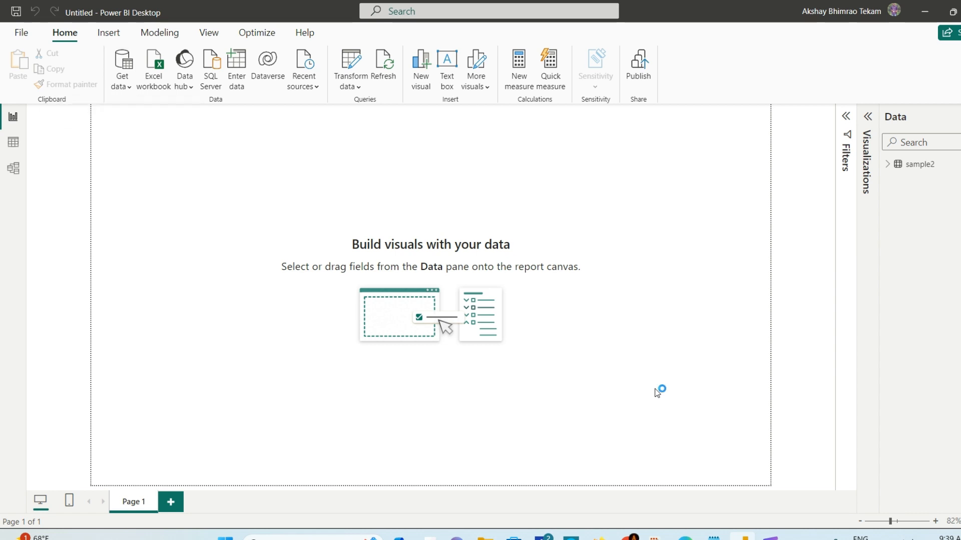
click(352, 64)
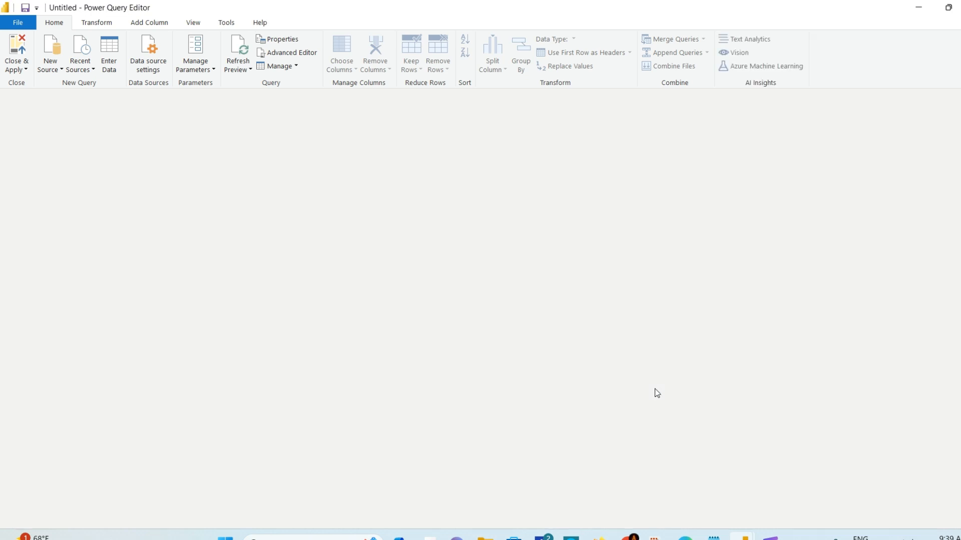
Review the posts table's userId, id, title and body columns and begin renaming the posts[1] query to 'Wen'
click(653, 388)
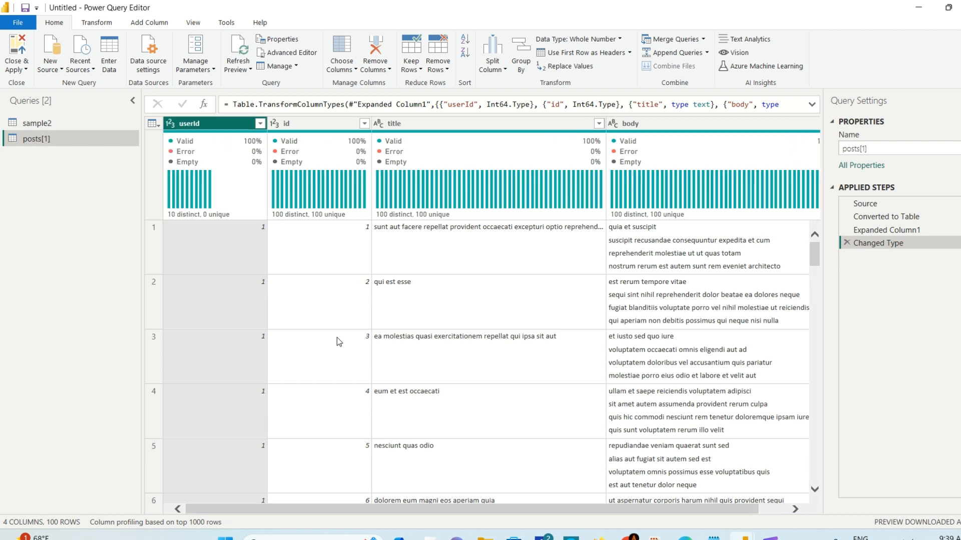
mouse_move(429, 302)
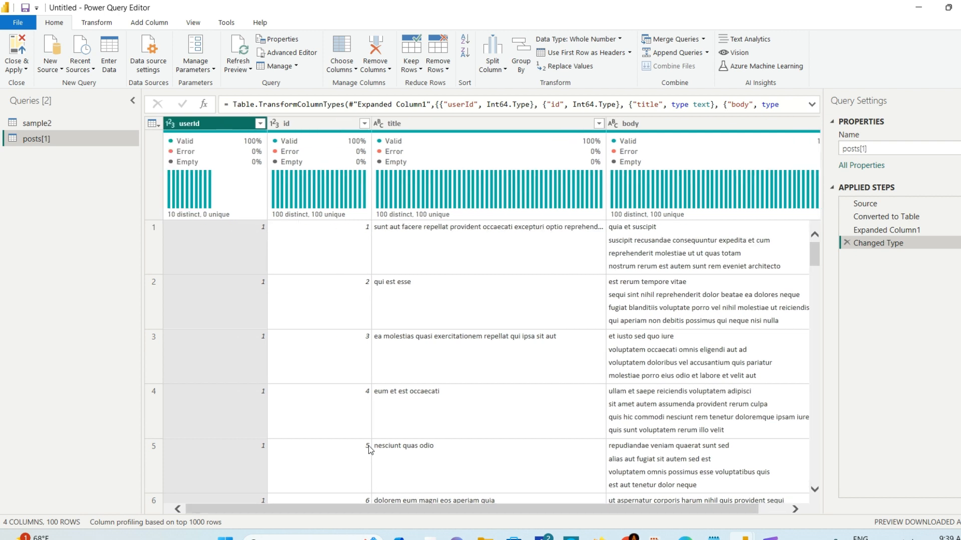
mouse_move(379, 287)
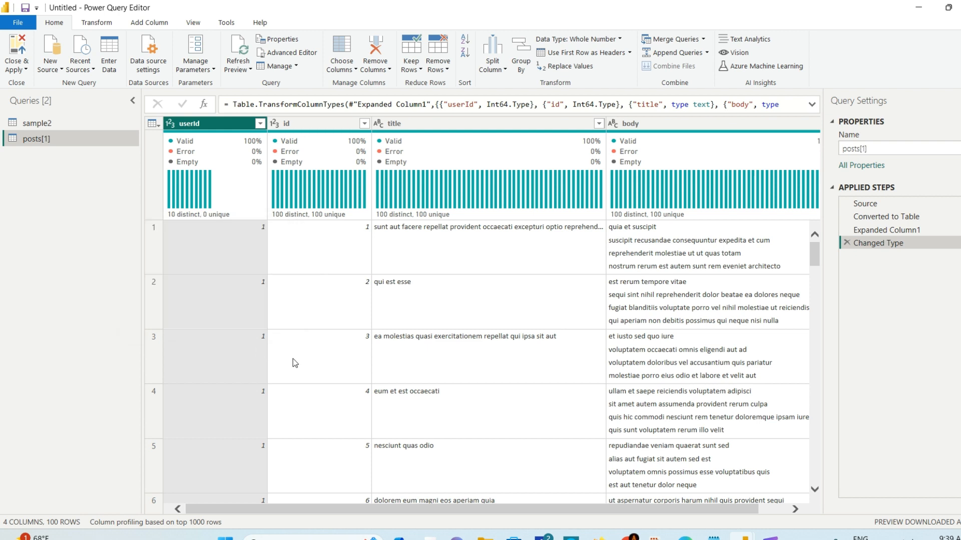
mouse_move(404, 234)
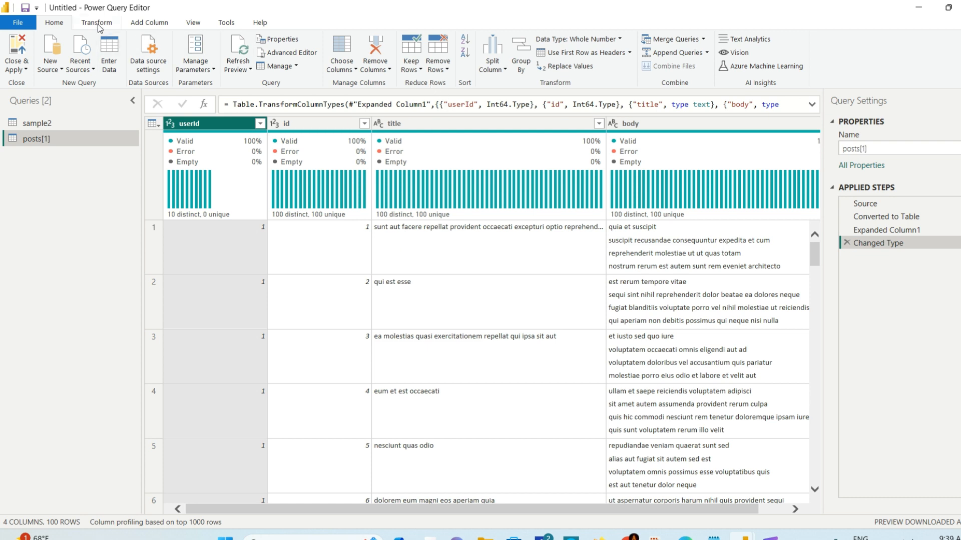
click(97, 23)
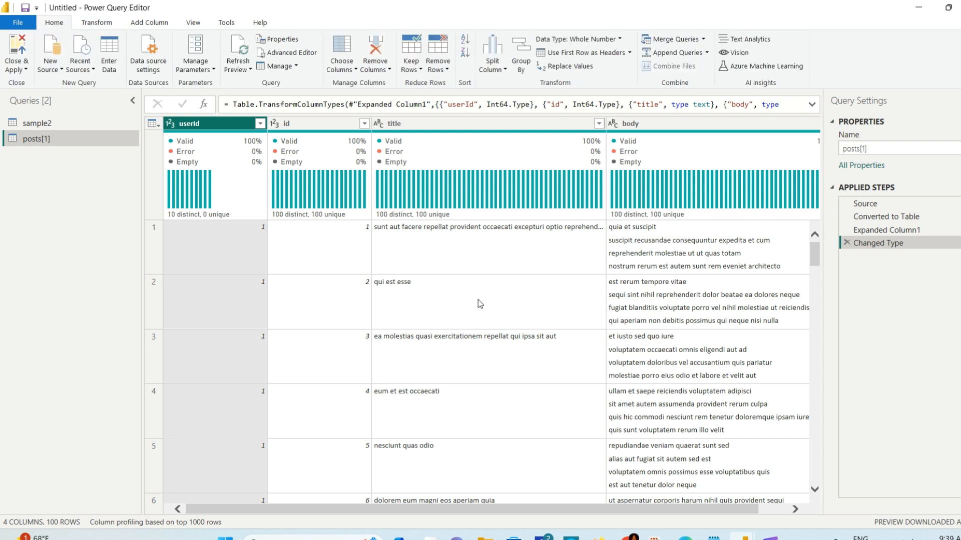
click(894, 148)
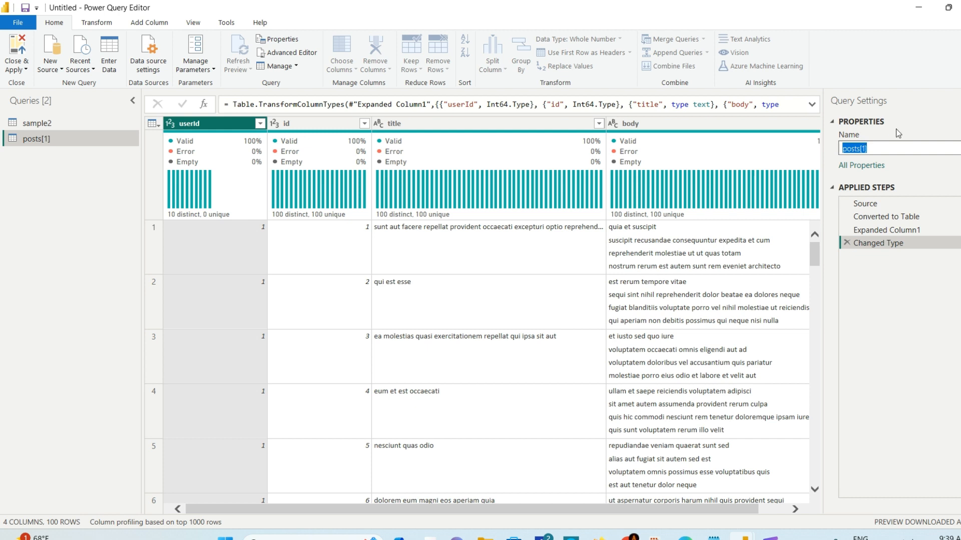
text(We)
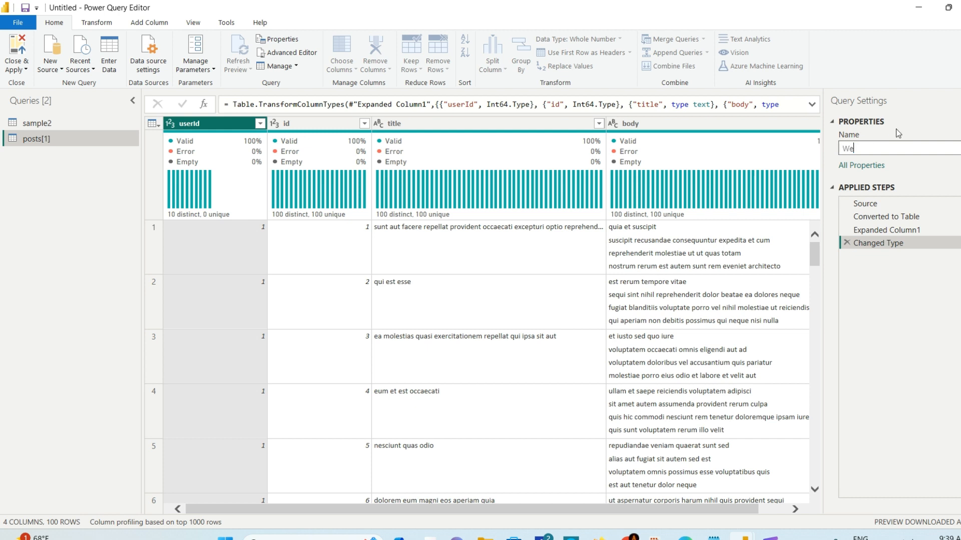
text(n)
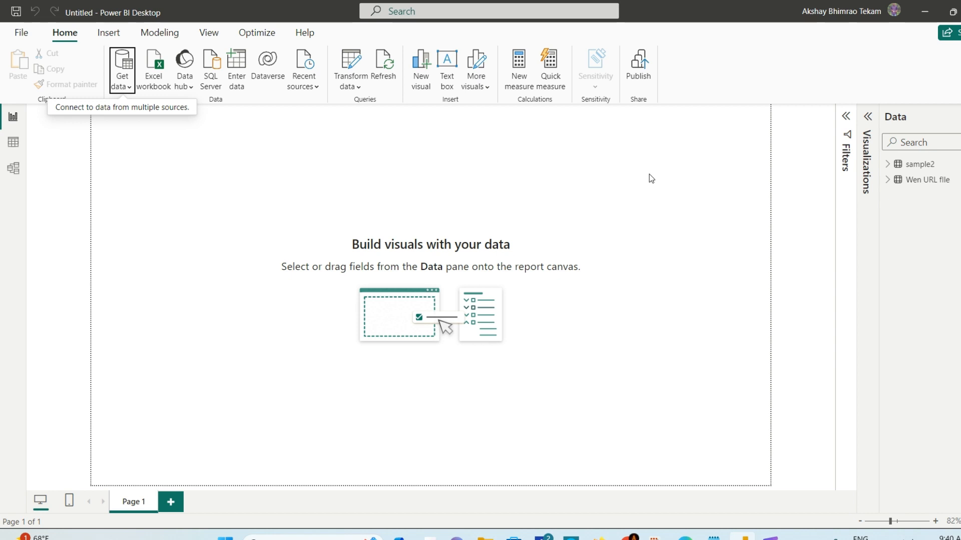
mouse_move(715, 398)
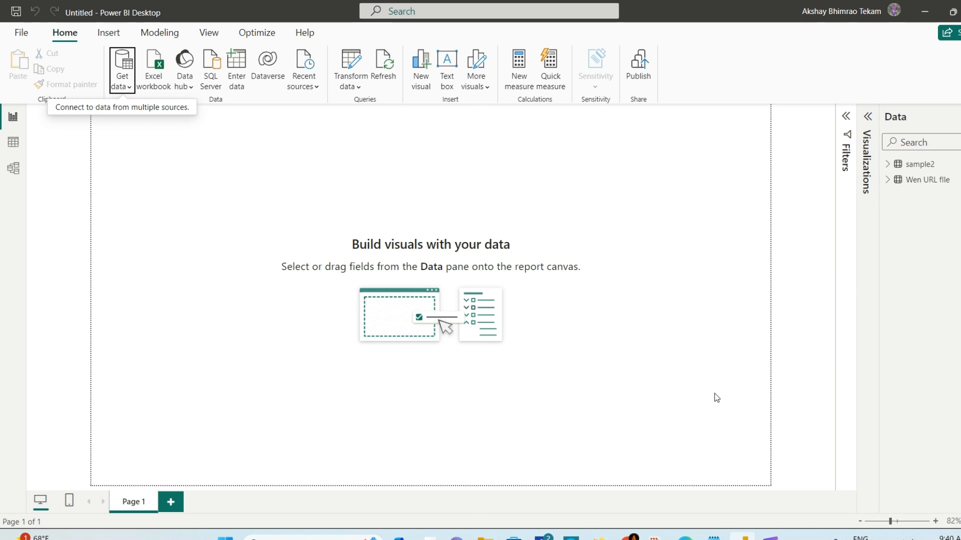
mouse_move(716, 396)
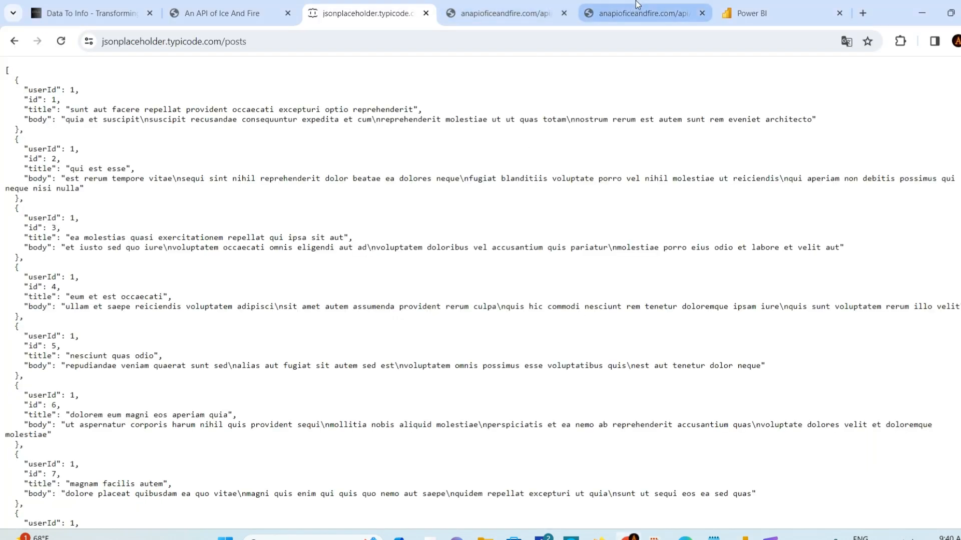
View the anapioficeandfire.com/api/houses JSON in Chrome, grab its URL and return to Power BI
click(503, 13)
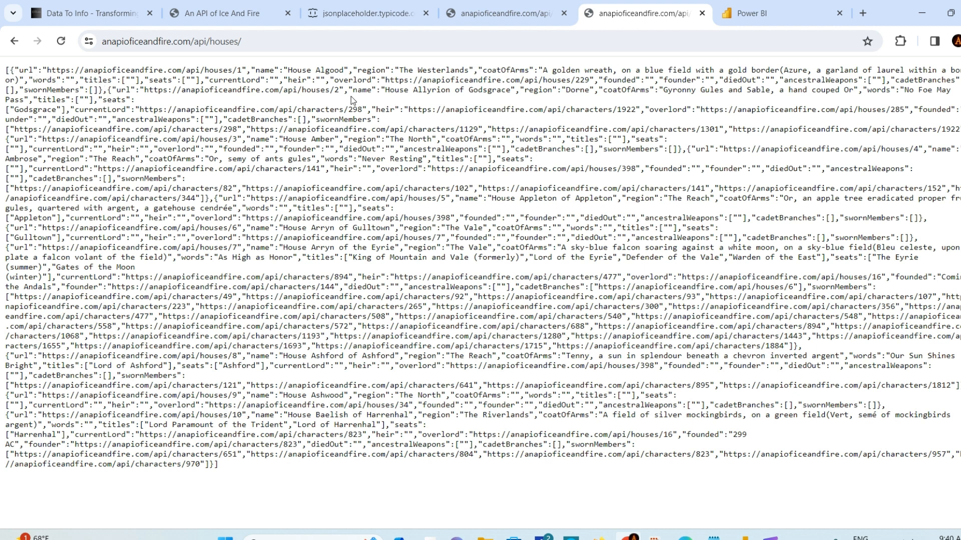
mouse_move(351, 133)
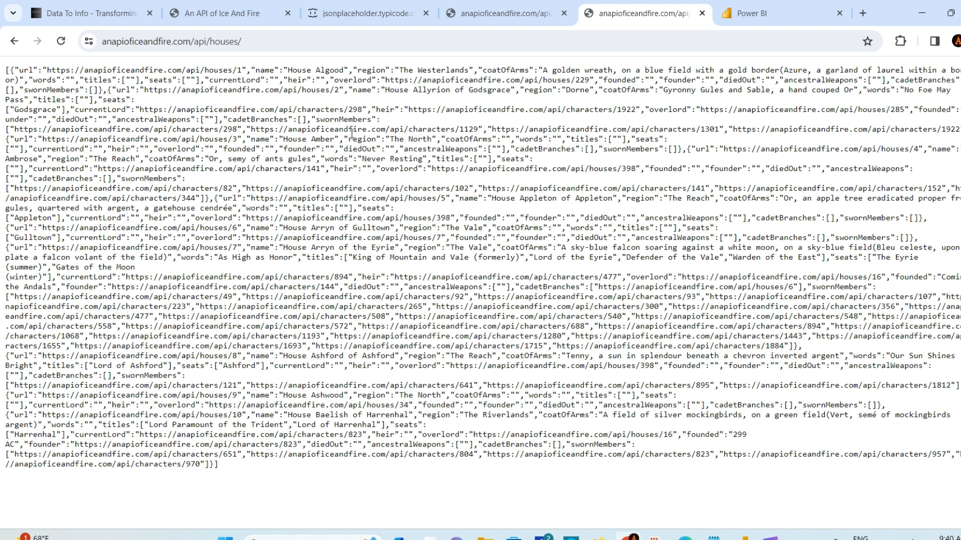
click(171, 41)
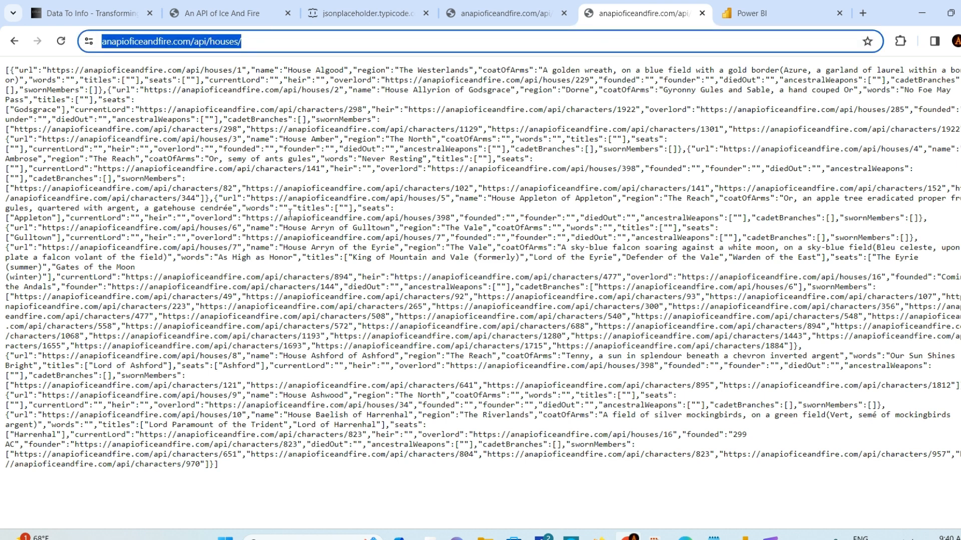
click(696, 517)
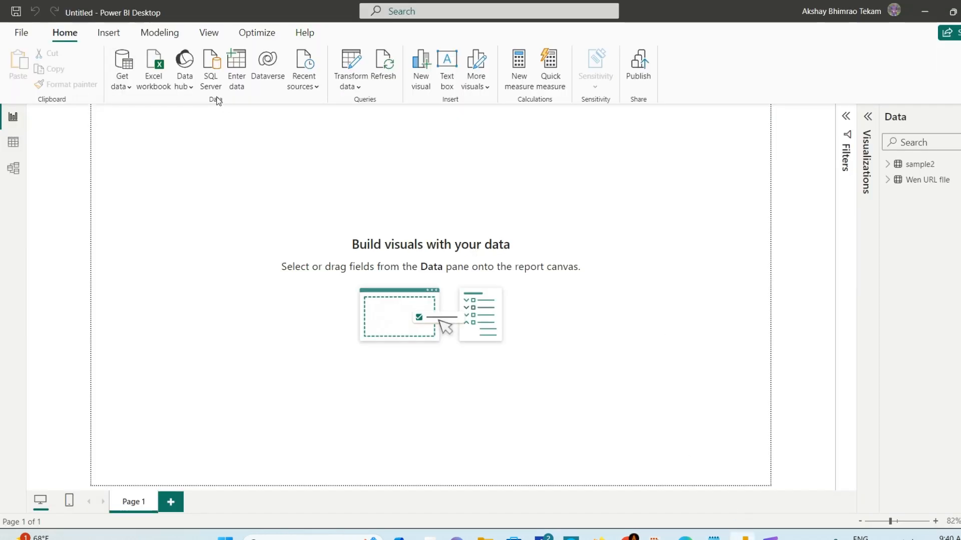
Start a Web import from Get Data, bringing up the From Web dialog
click(121, 67)
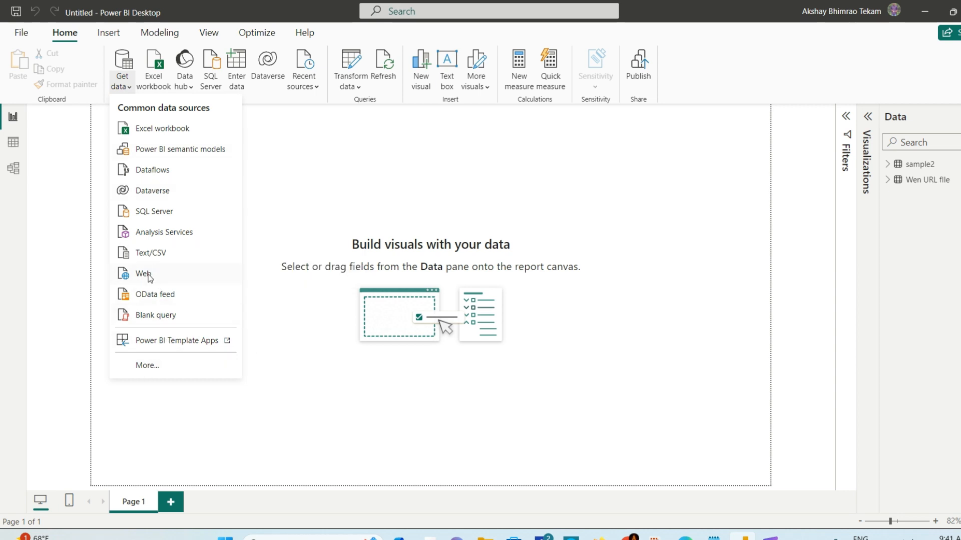
click(647, 227)
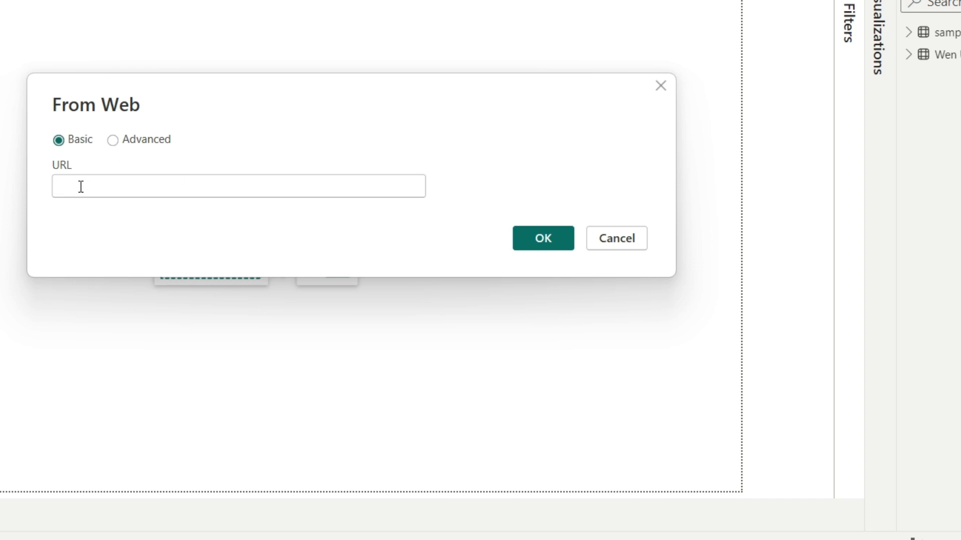
text(https://anapioficeandfire.com/api/houses/)
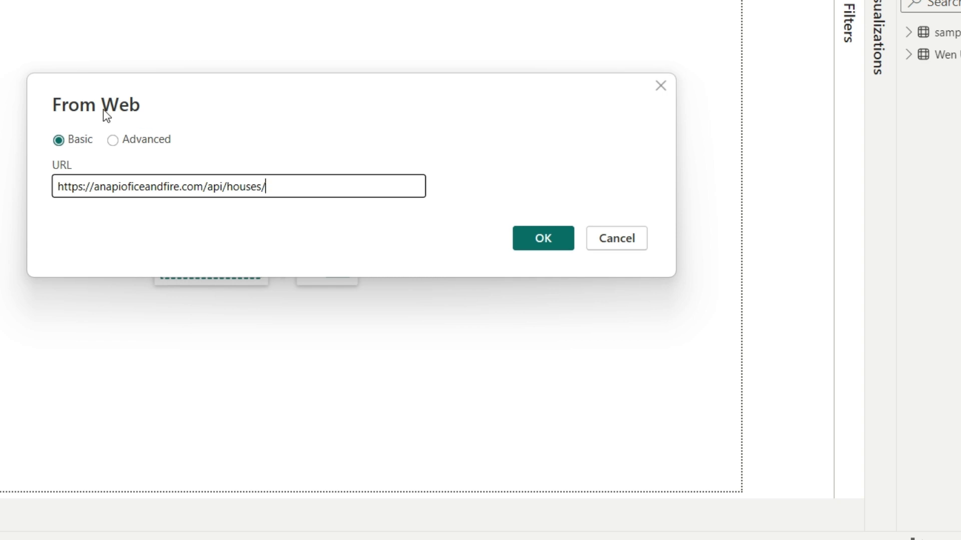
click(112, 140)
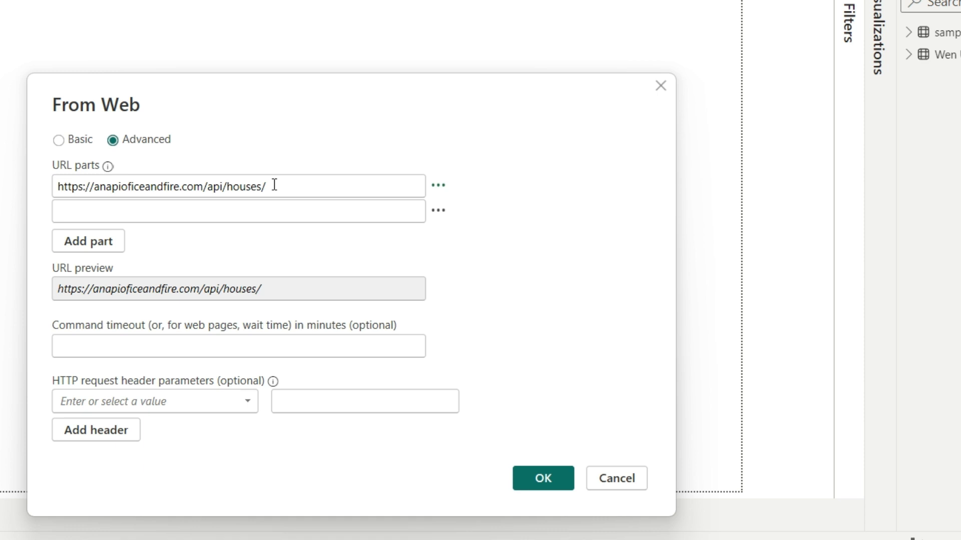
double_click(244, 187)
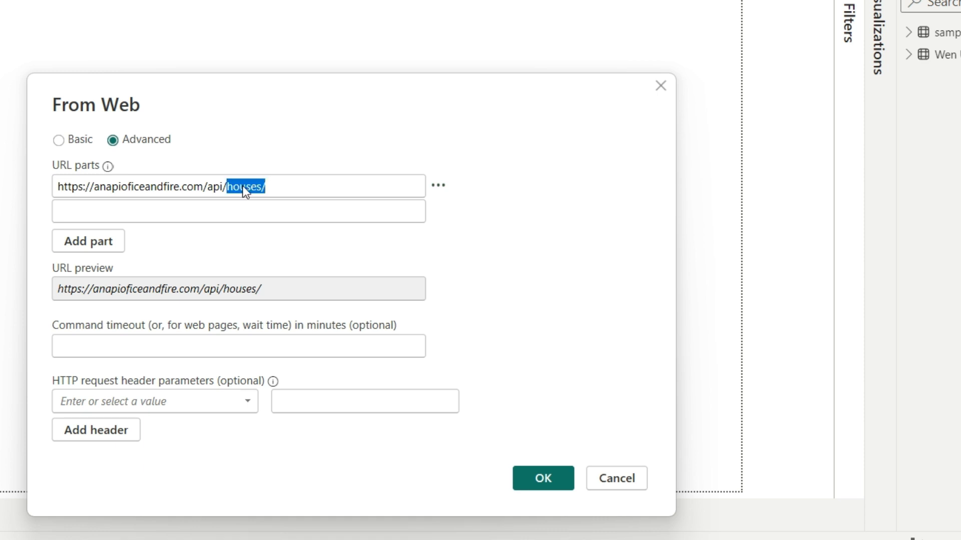
key(Delete)
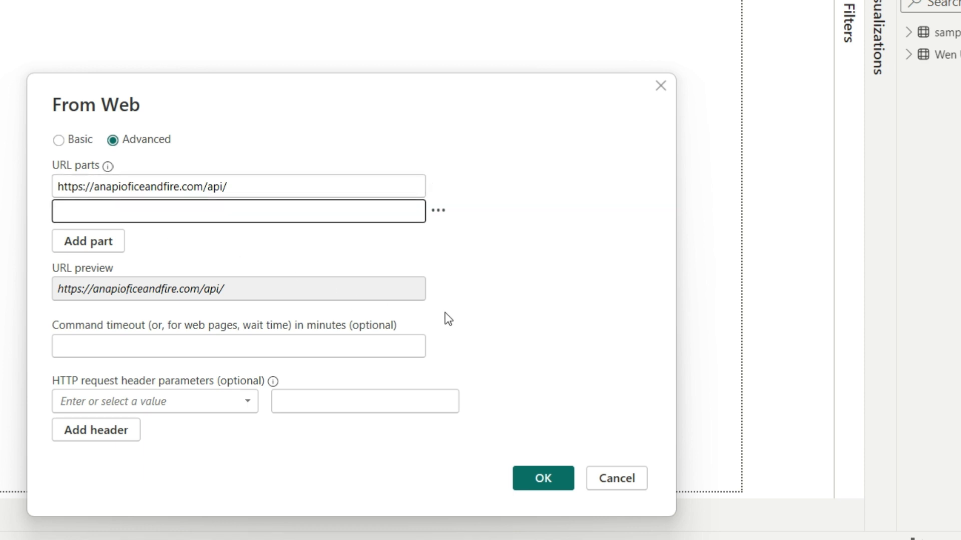
text(houses/)
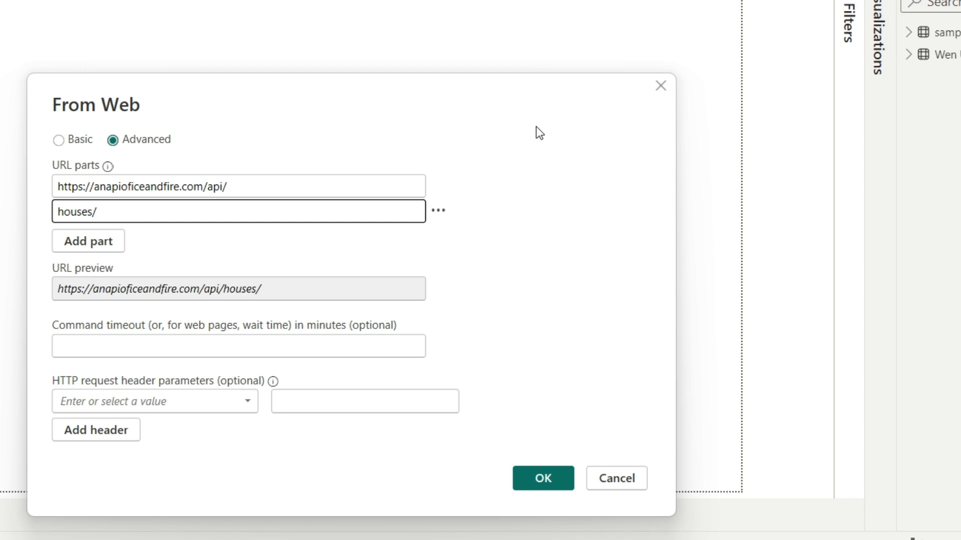
mouse_move(266, 294)
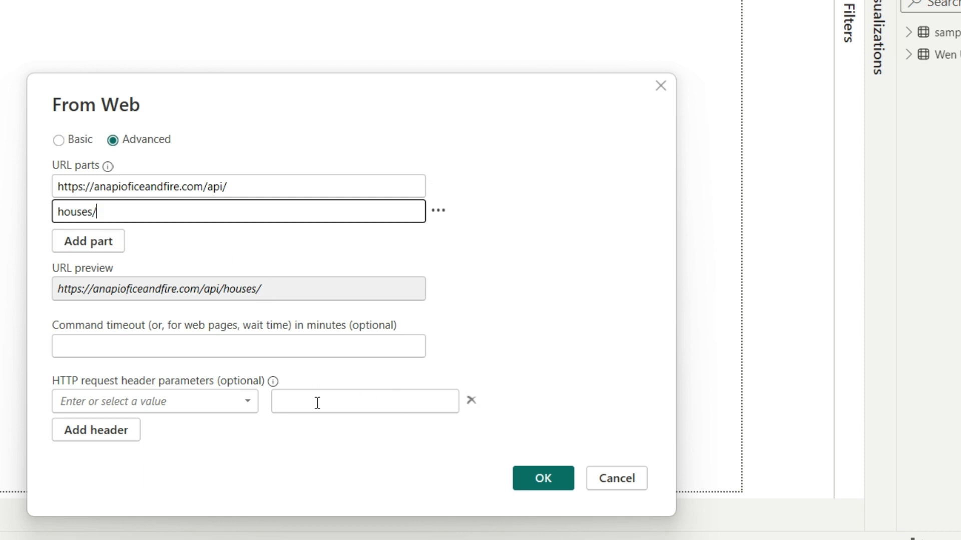
click(541, 478)
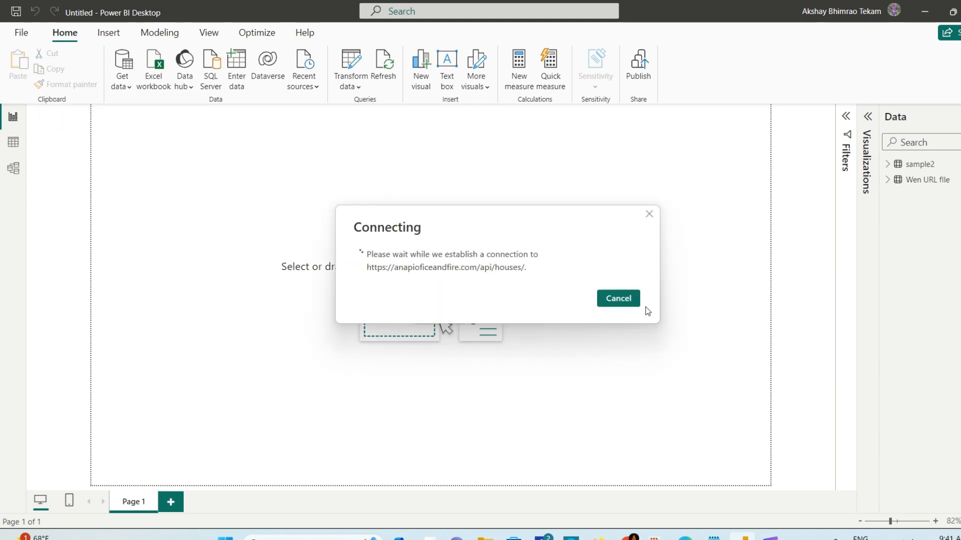
Let the houses data load as Query1, scroll to the list columns and select the seats column
click(617, 299)
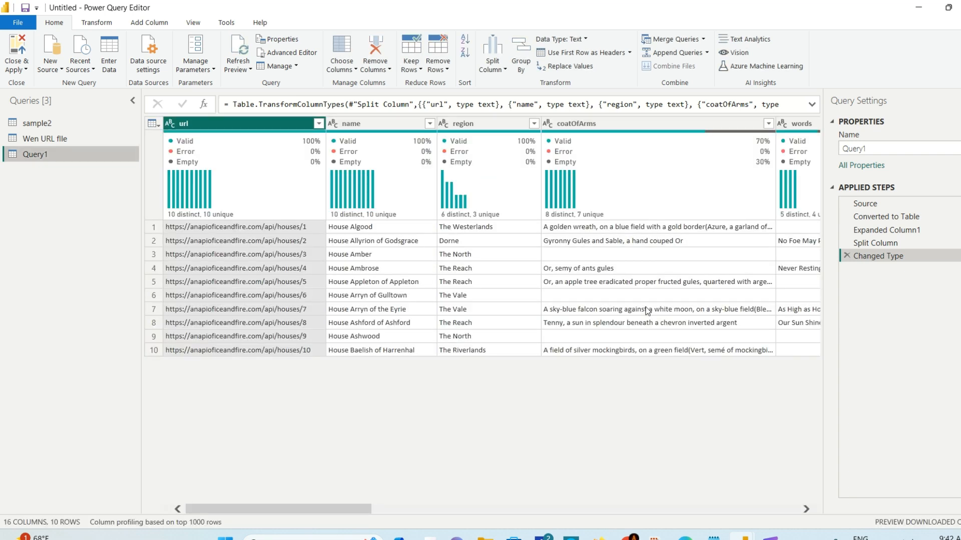
mouse_move(490, 272)
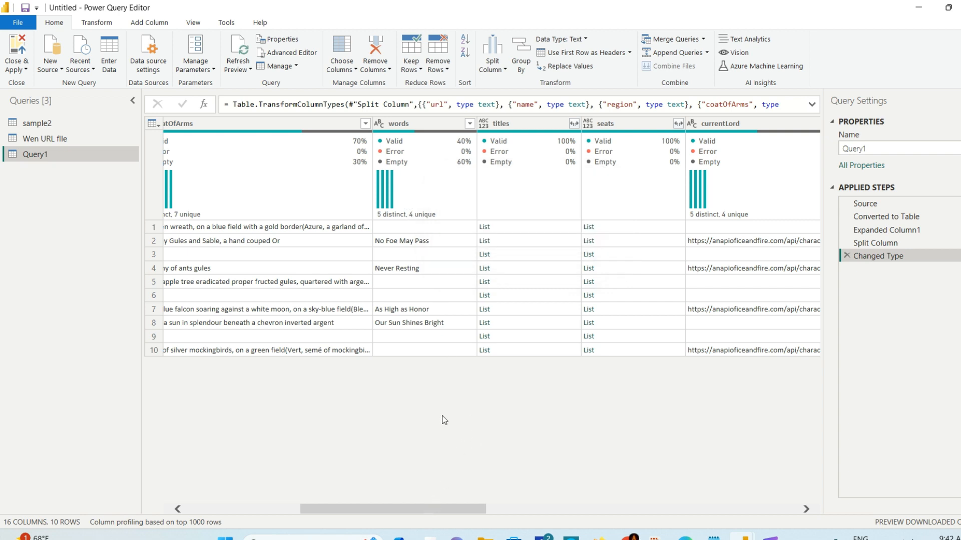
scroll(right, 3)
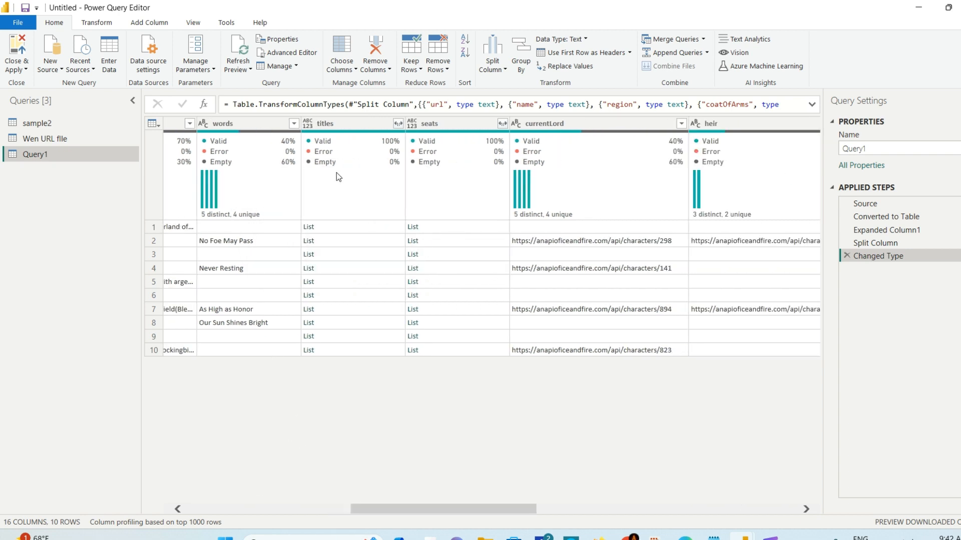
click(456, 123)
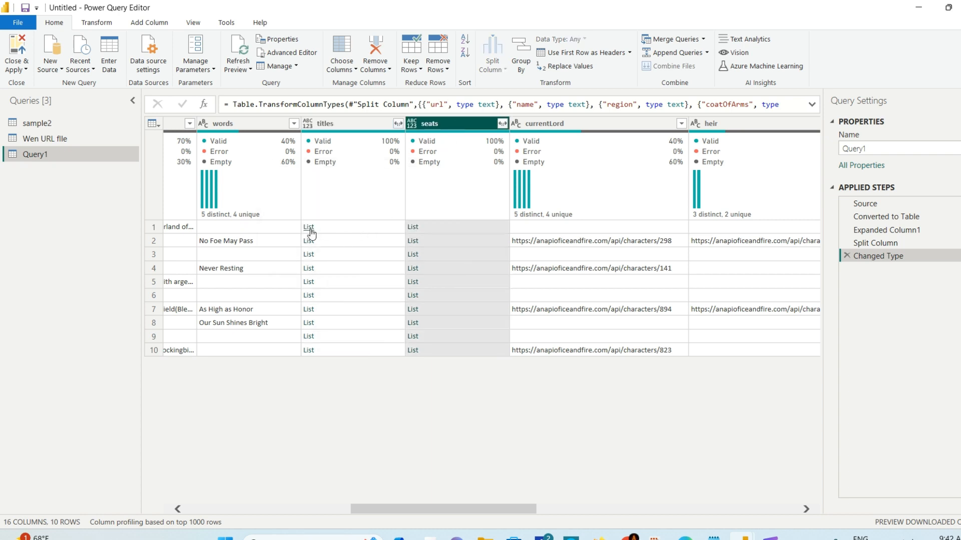
mouse_move(474, 143)
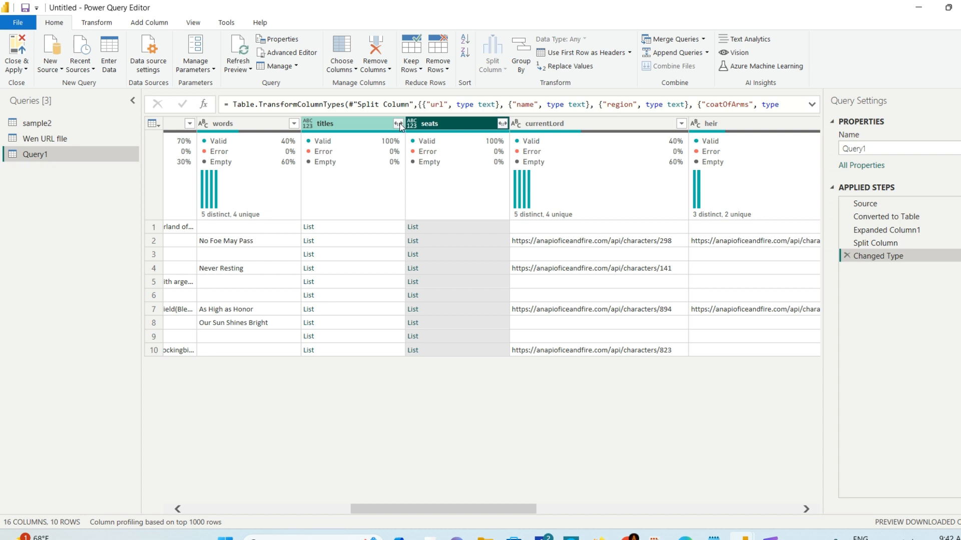
Expand the titles lists into new rows and inspect the first house's seats list
click(397, 123)
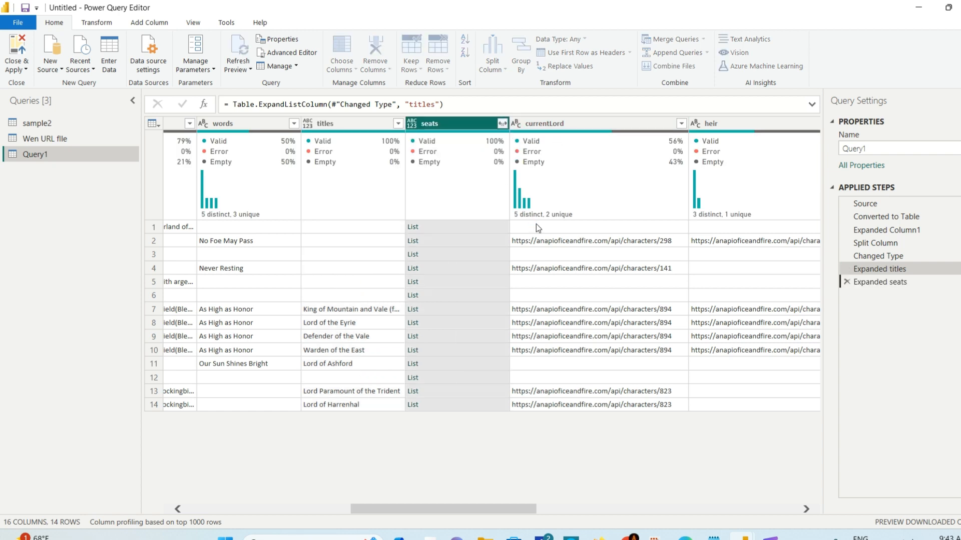
click(501, 123)
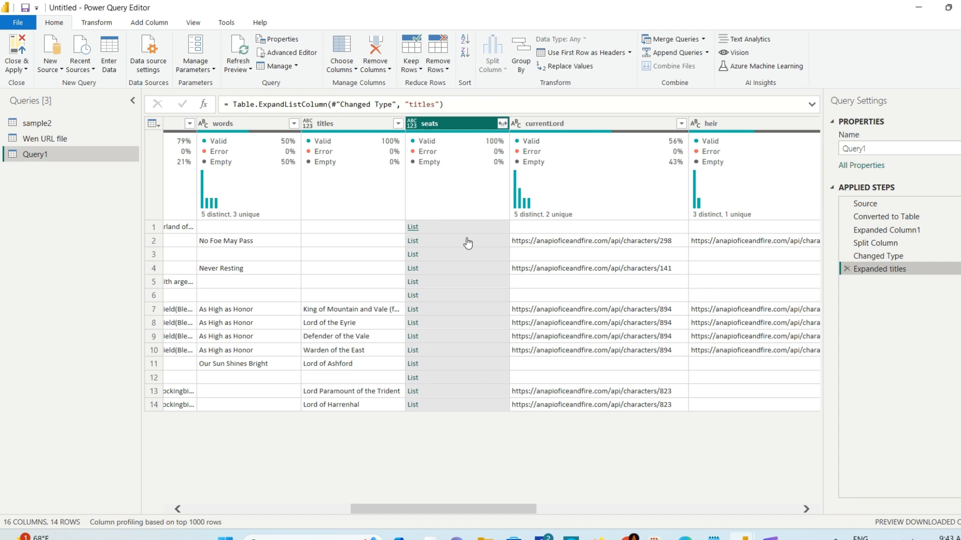
click(412, 240)
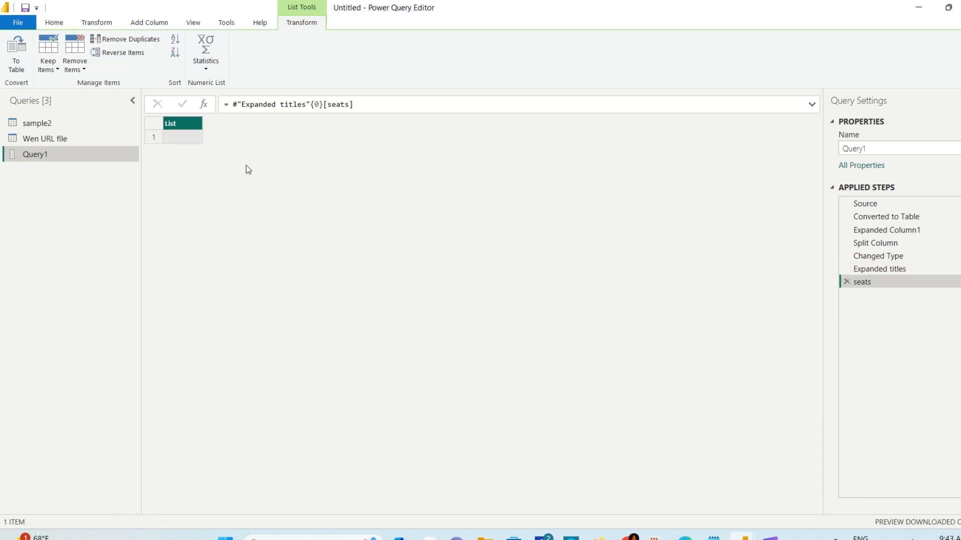
mouse_move(198, 145)
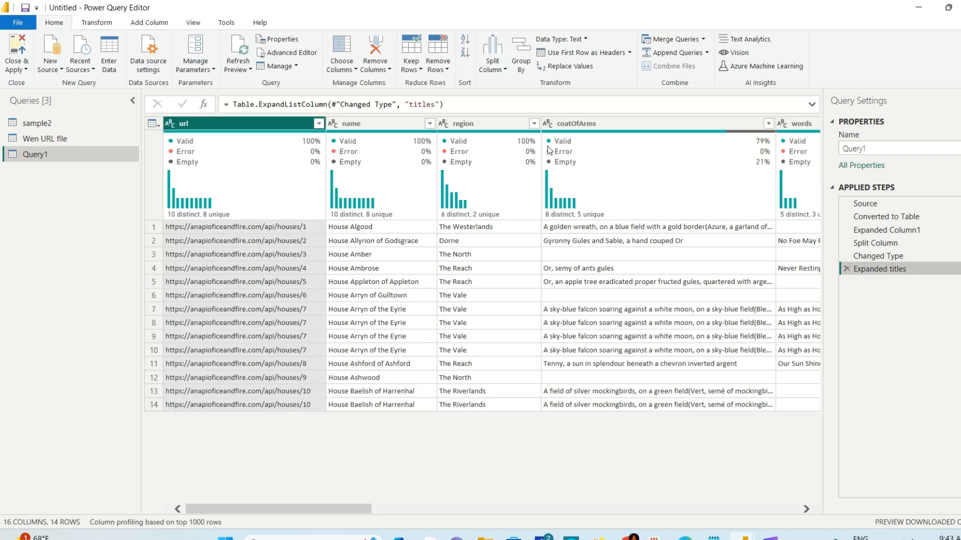
mouse_move(567, 197)
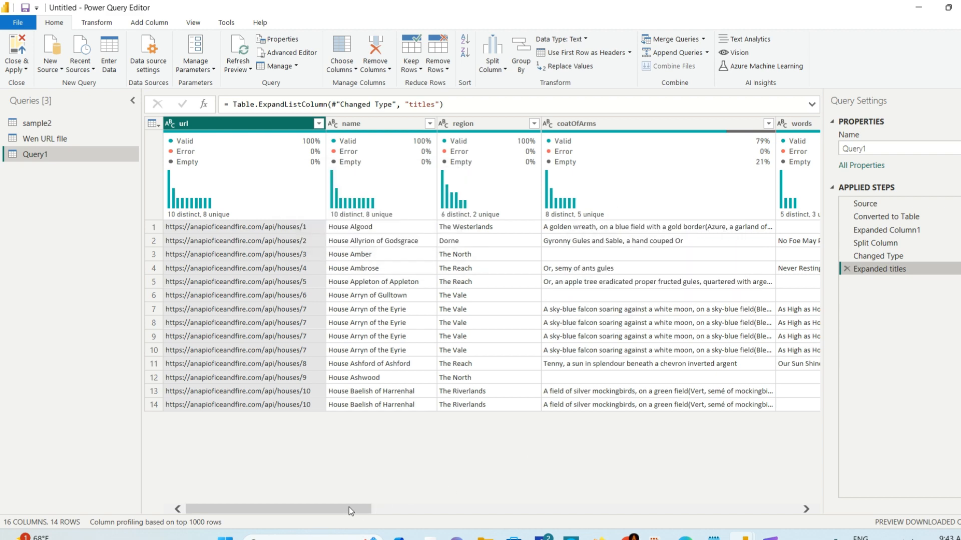
Expand the seats lists into new rows, then Close & Apply the Query1 changes
scroll(right, 3)
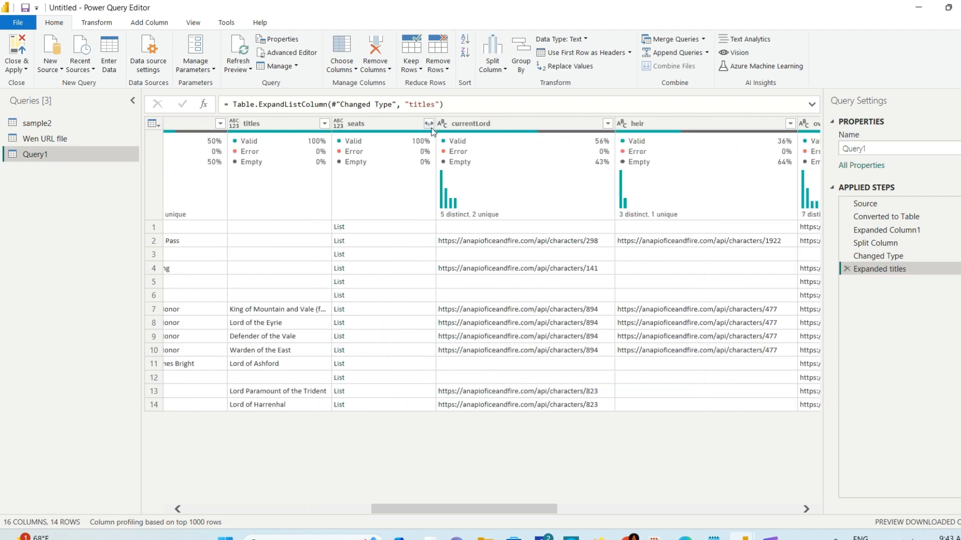
click(429, 123)
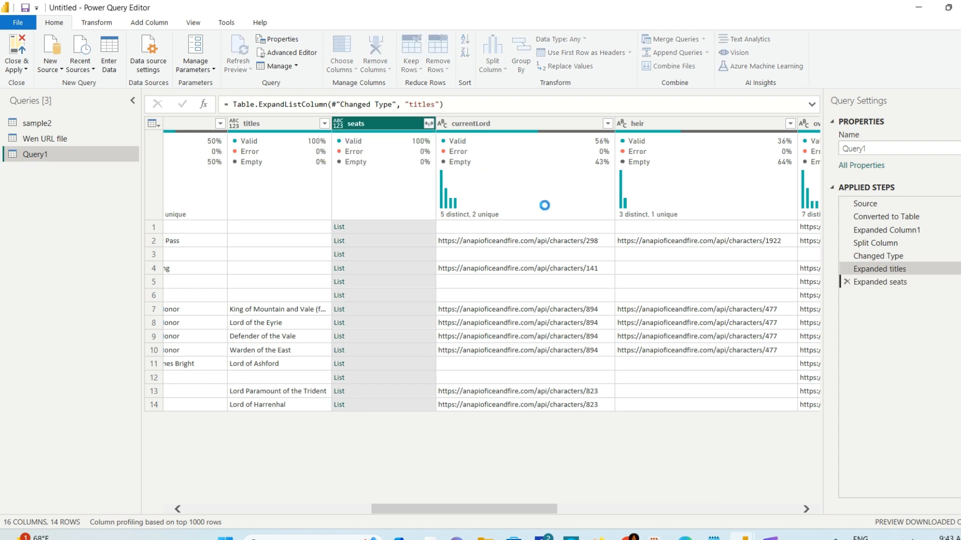
click(427, 123)
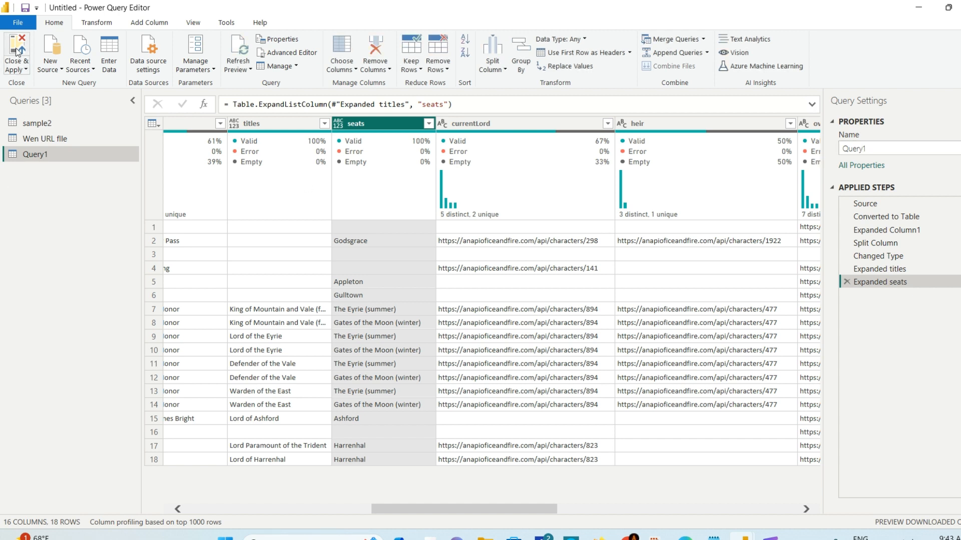
mouse_move(17, 52)
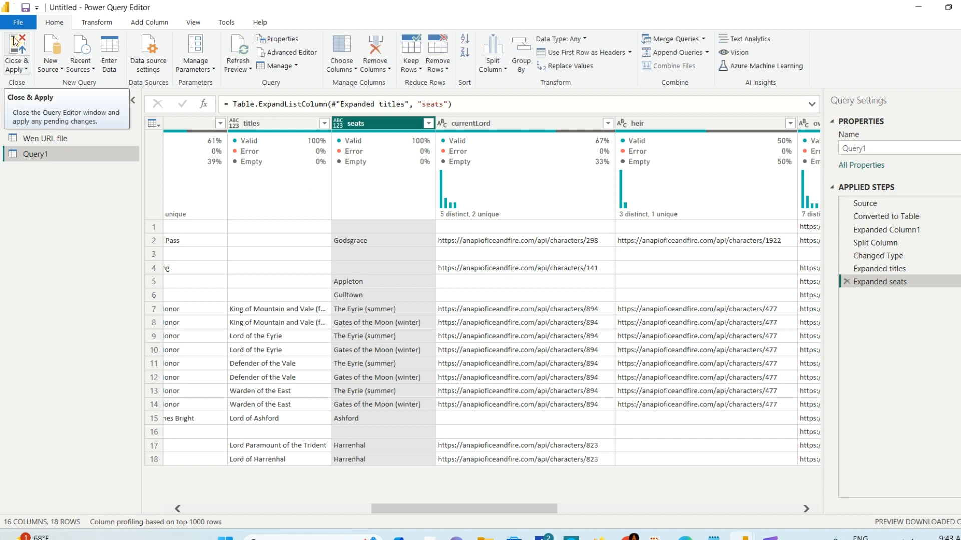
click(16, 54)
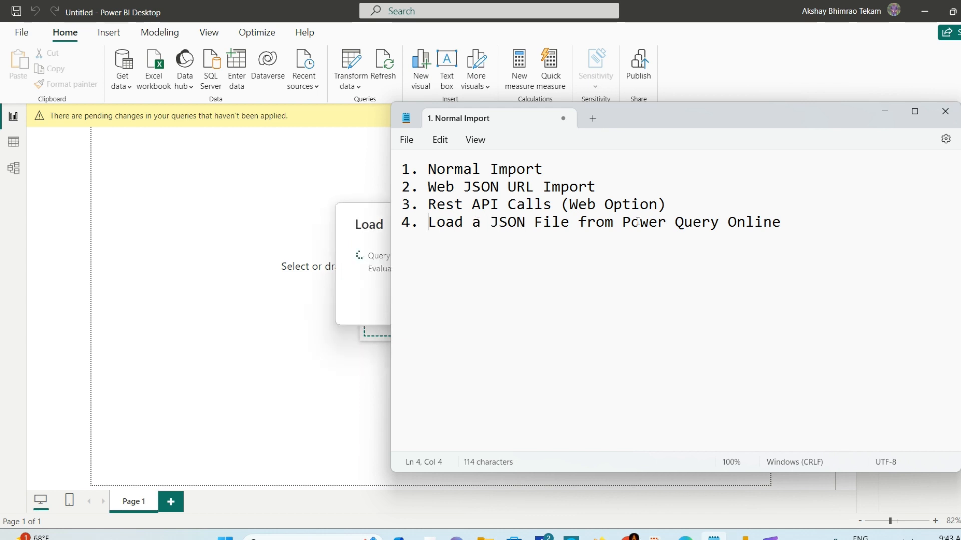
click(784, 222)
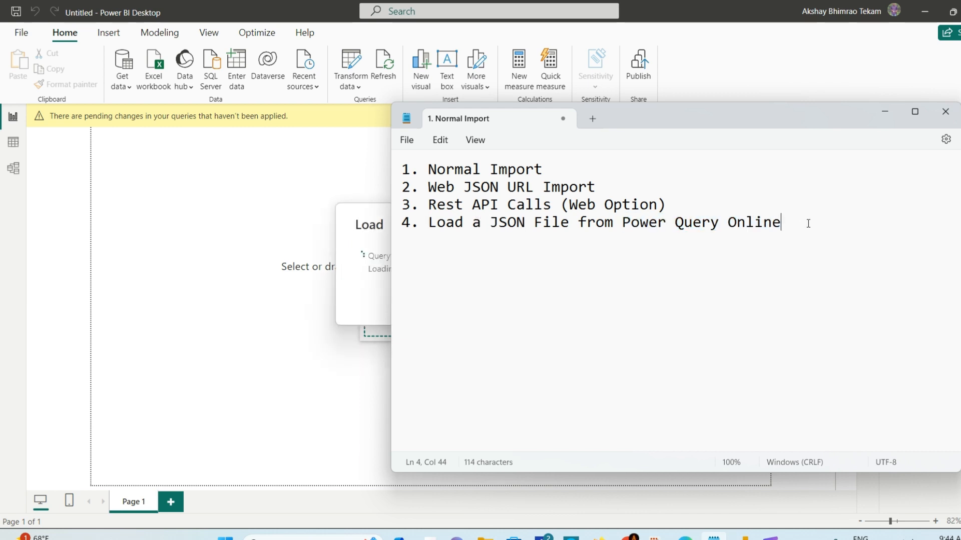
mouse_move(121, 69)
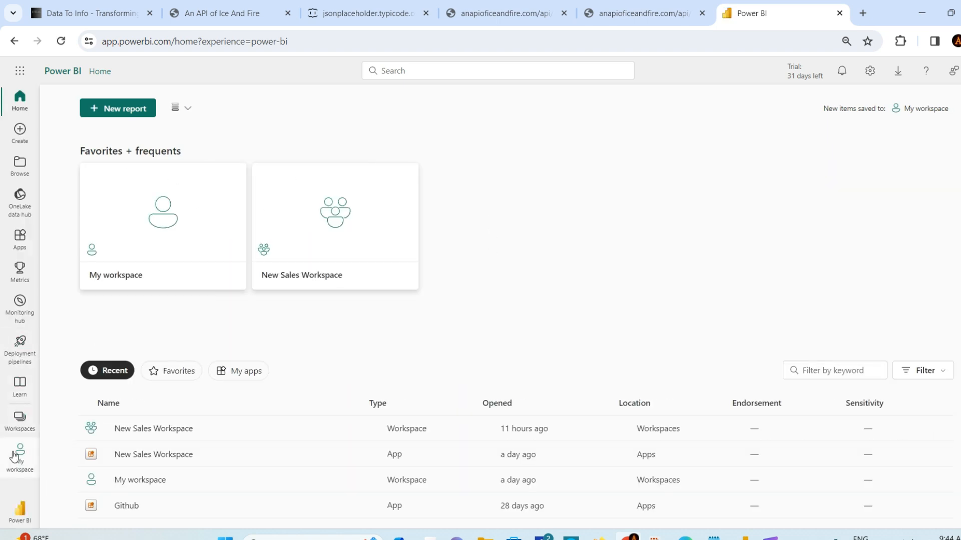
Create a new dataflow in New Sales Workspace and begin defining new tables
click(19, 420)
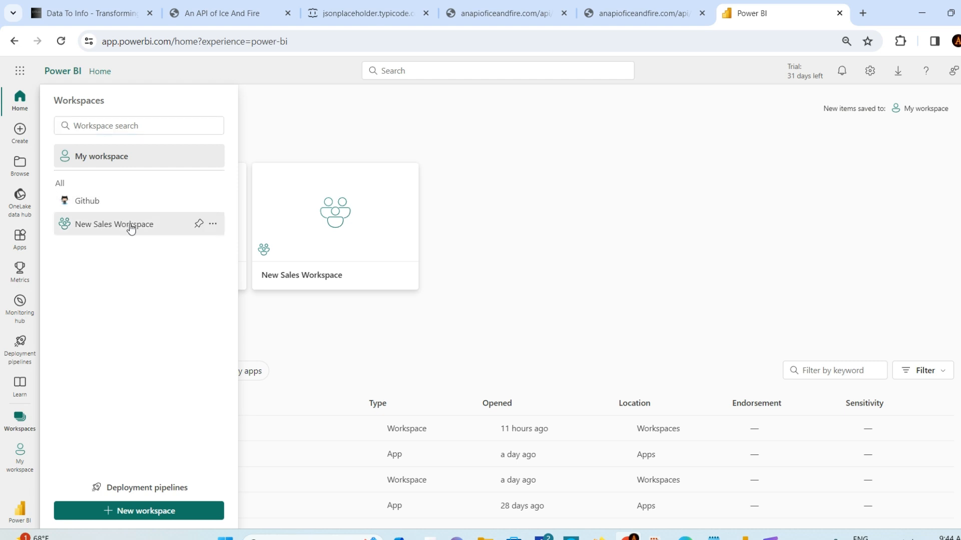
click(114, 224)
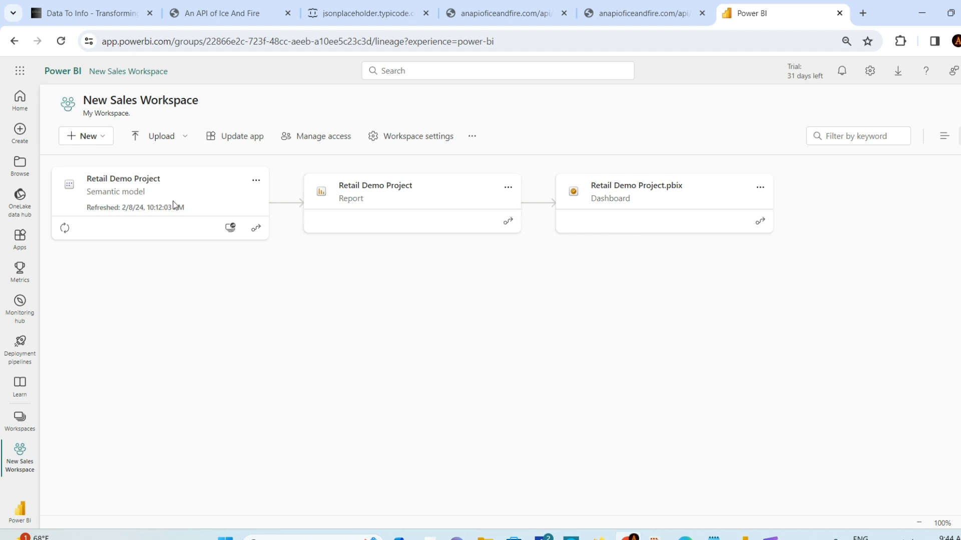
click(87, 136)
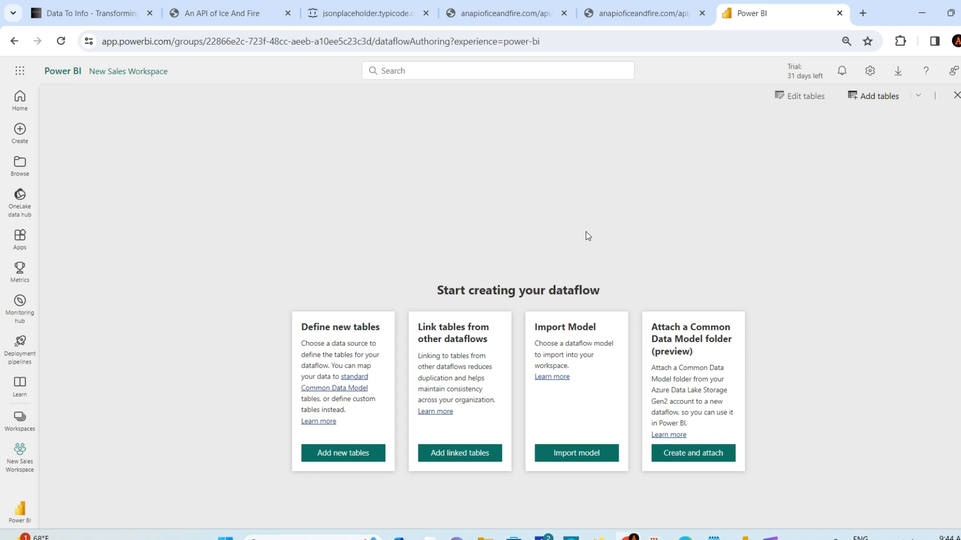
mouse_move(505, 441)
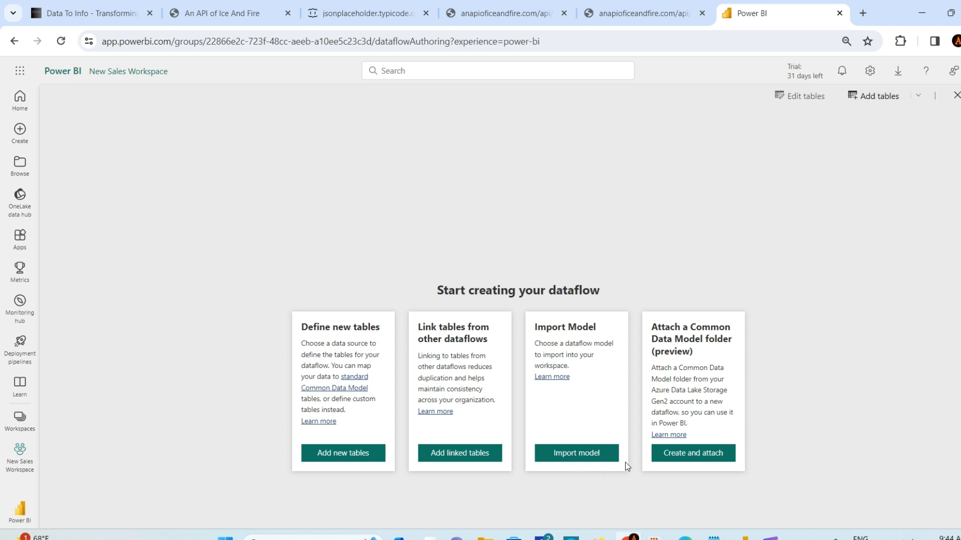
mouse_move(722, 351)
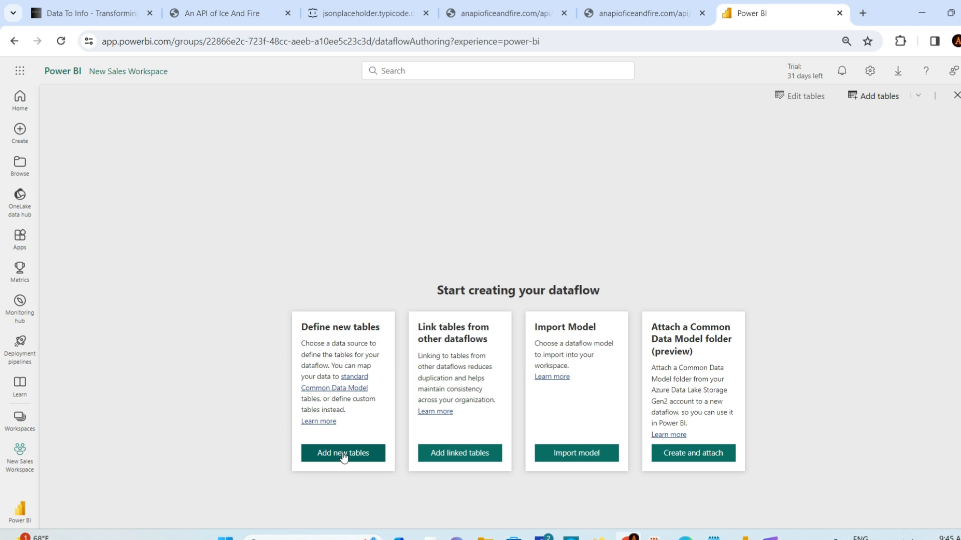
click(342, 452)
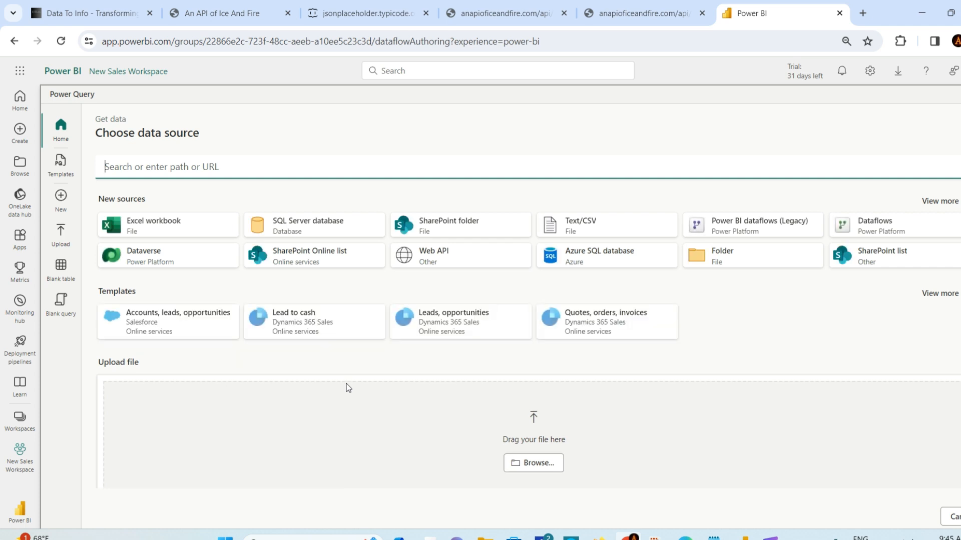
mouse_move(849, 243)
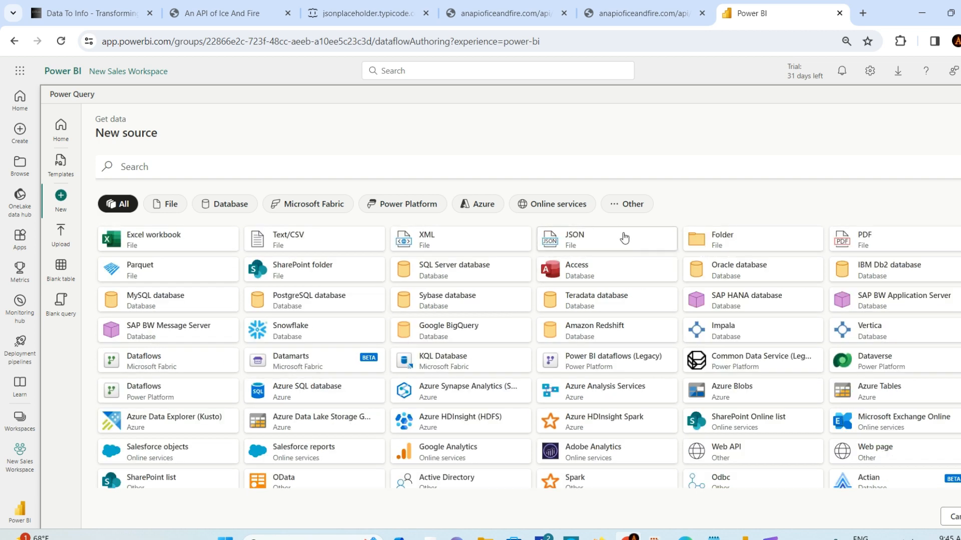
Choose JSON as the dataflow's data source connector
click(574, 238)
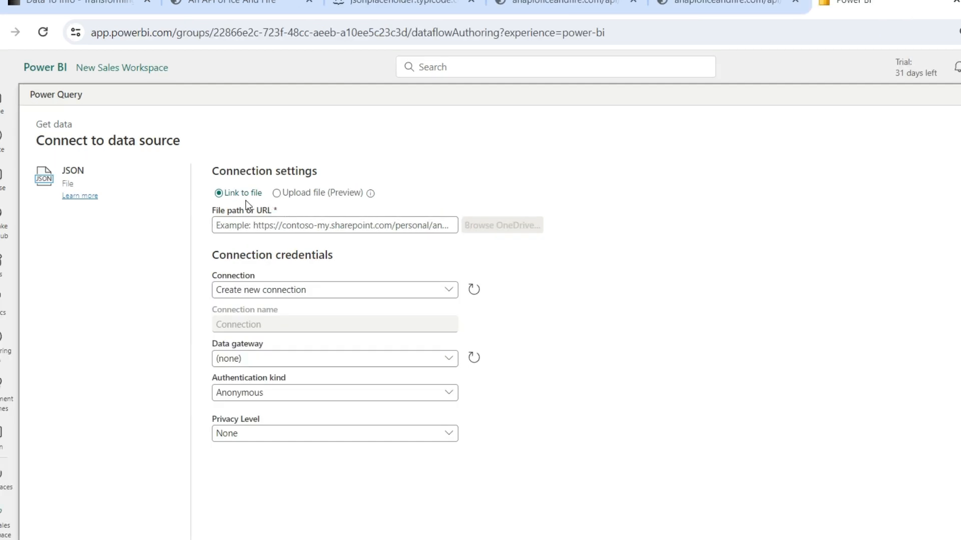
mouse_move(278, 193)
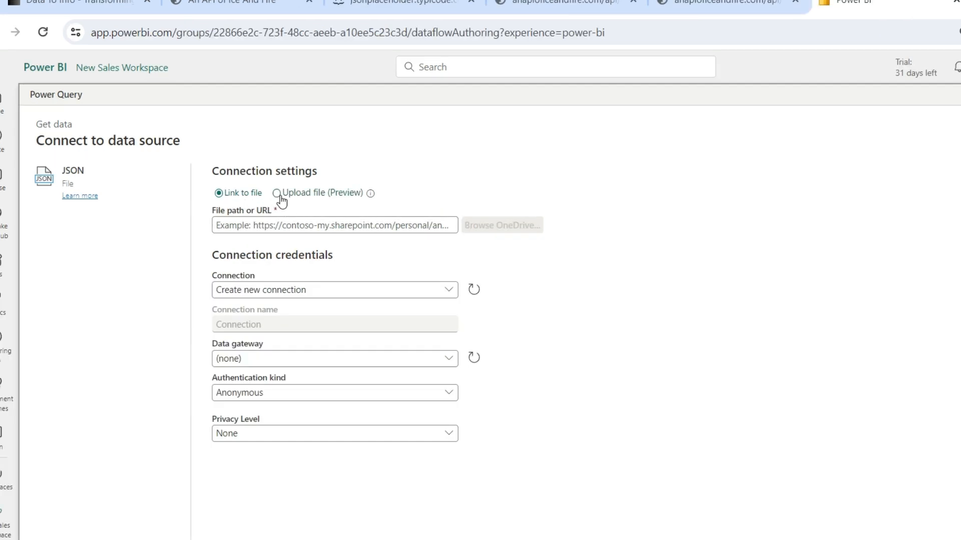
Keep the JSON connector on Link to file and bring up the houses API page
click(277, 192)
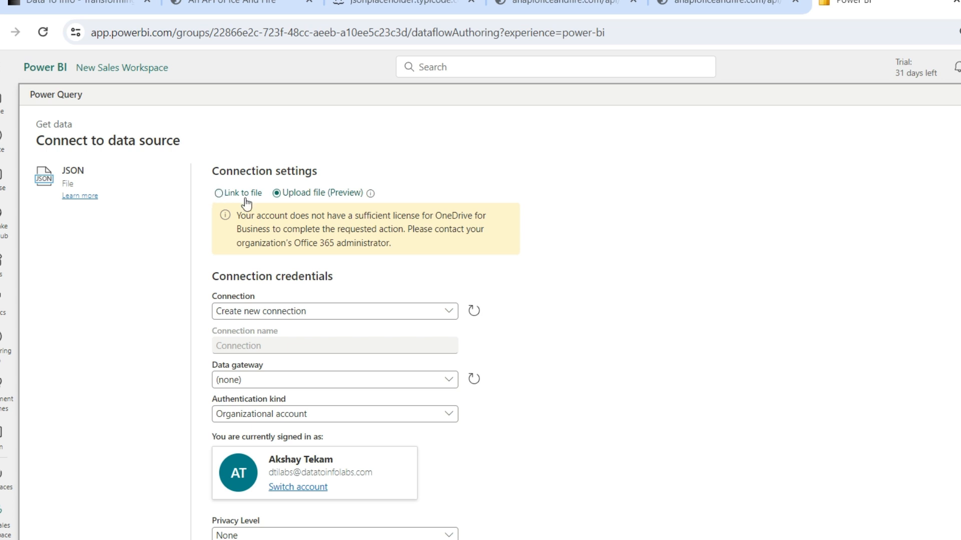
click(219, 192)
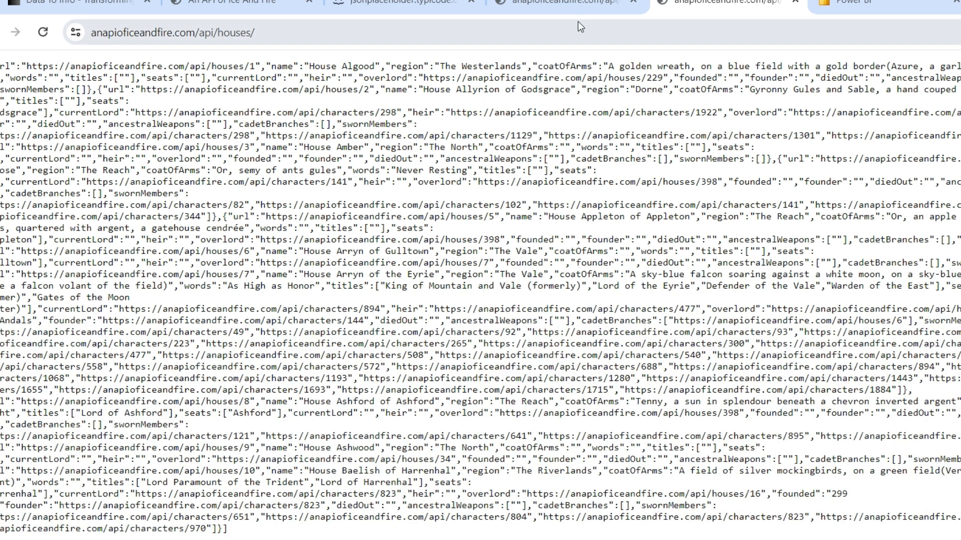
click(395, 4)
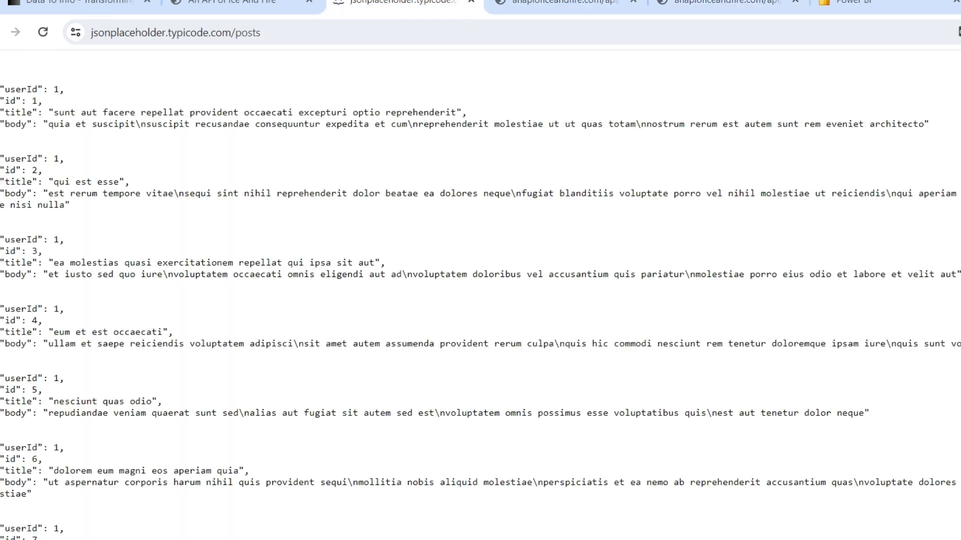
click(176, 32)
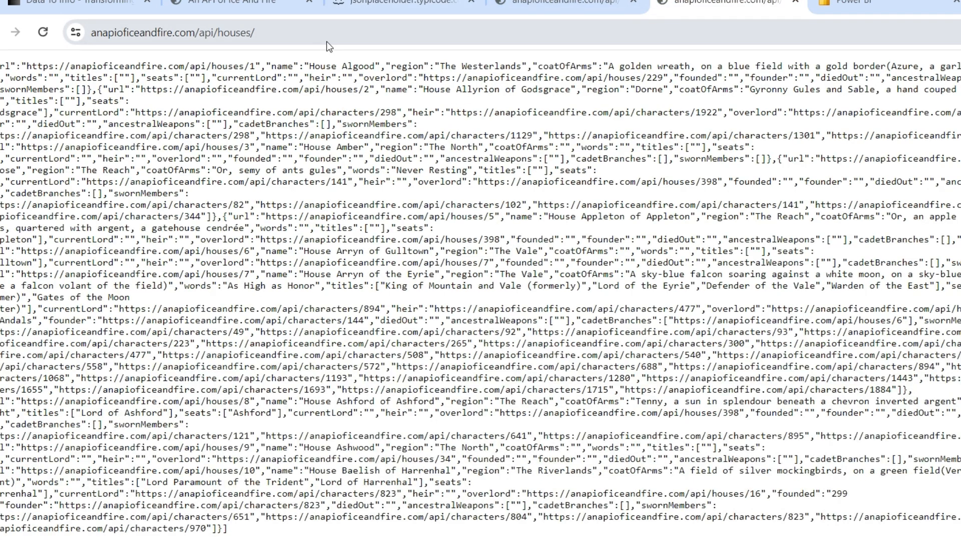
click(171, 32)
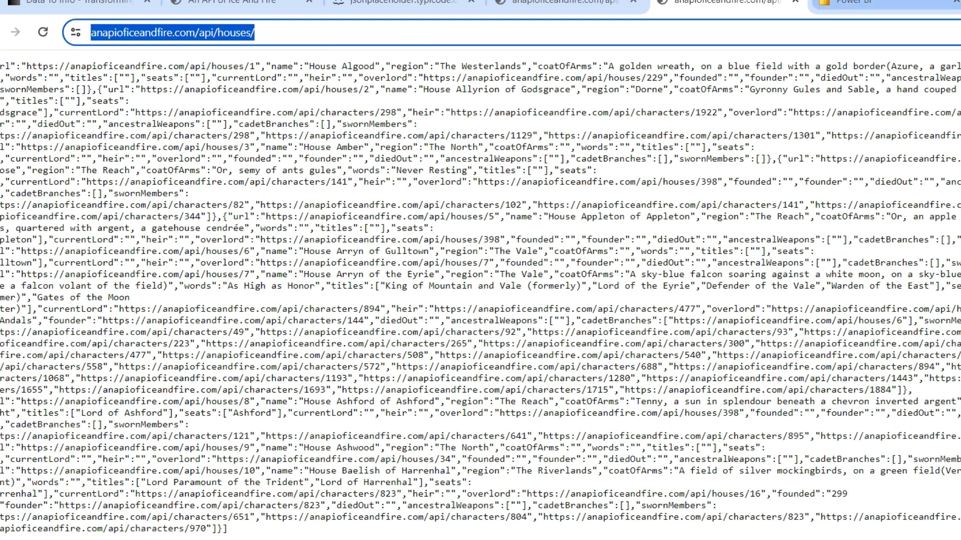
click(845, 4)
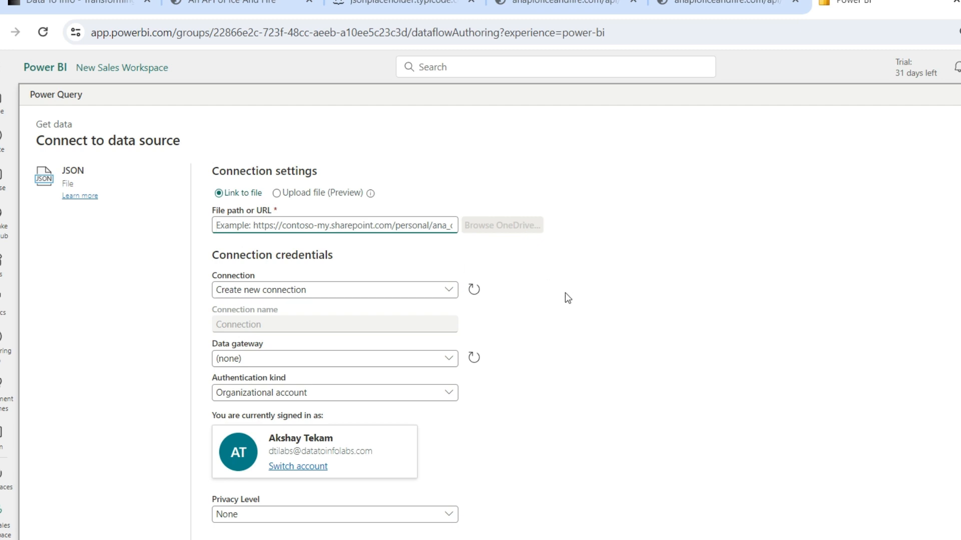
text(https://anapioficeandfire.com/api/houses/)
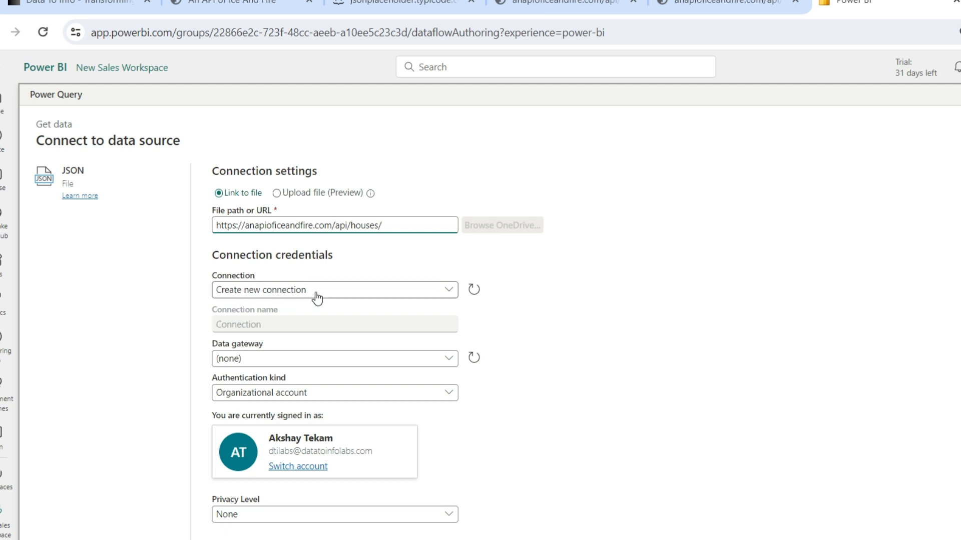
Create a new connection using the on-premises Conn Details gateway
click(334, 290)
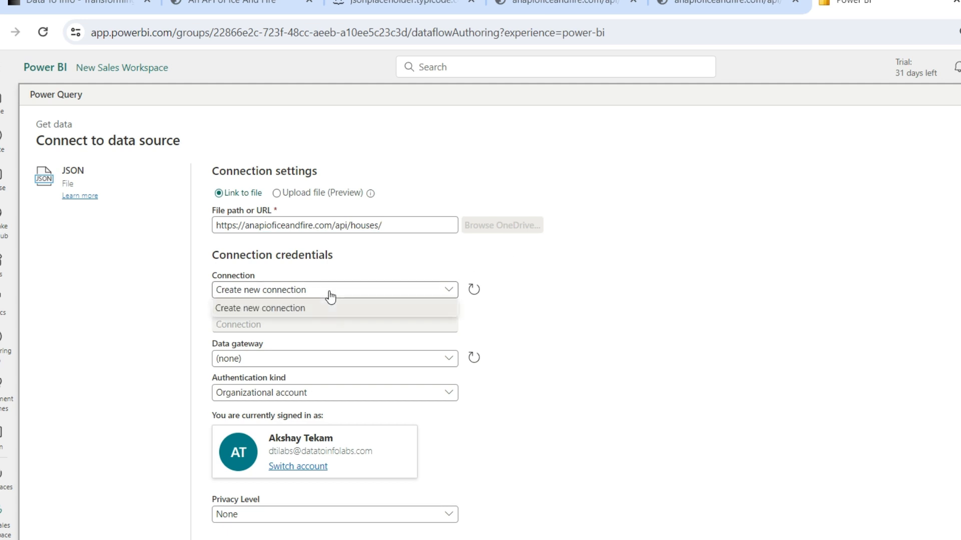
click(259, 307)
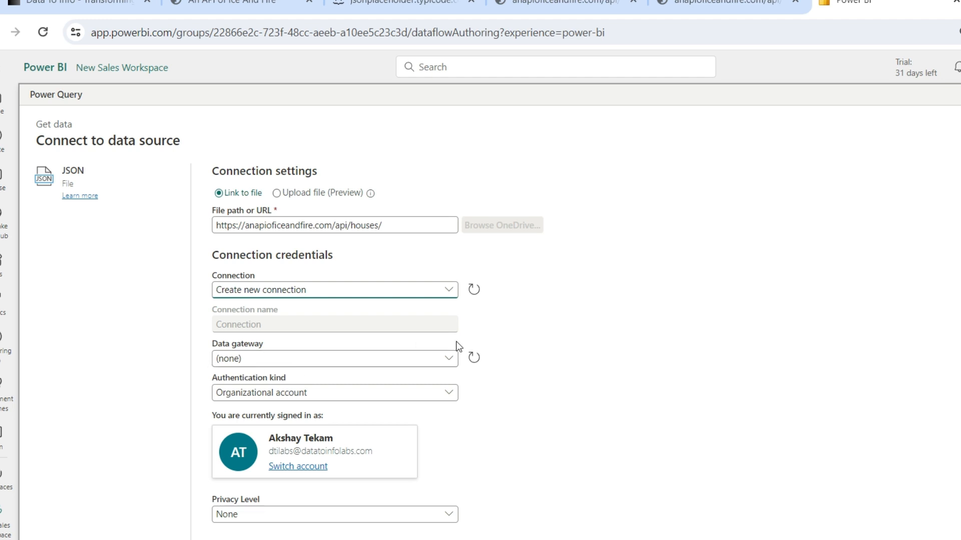
click(334, 358)
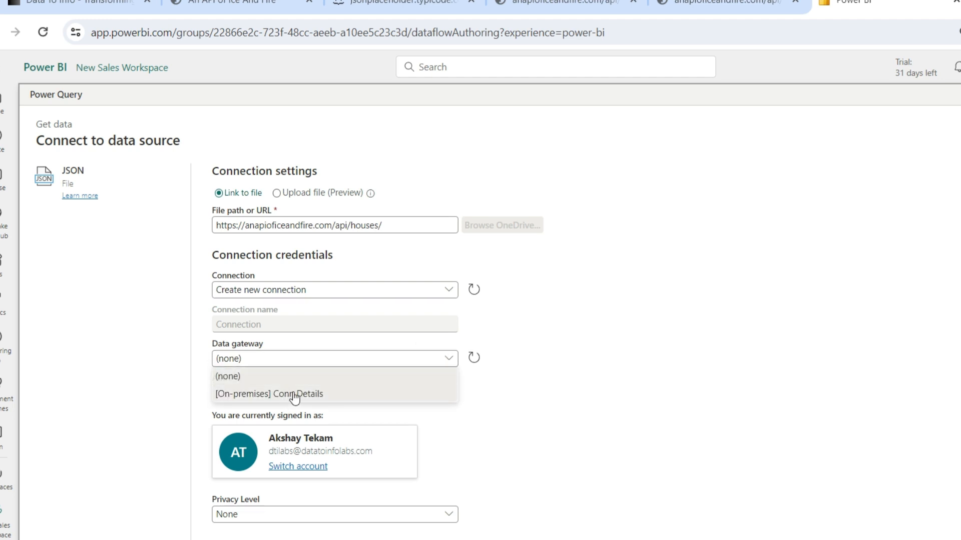
click(268, 394)
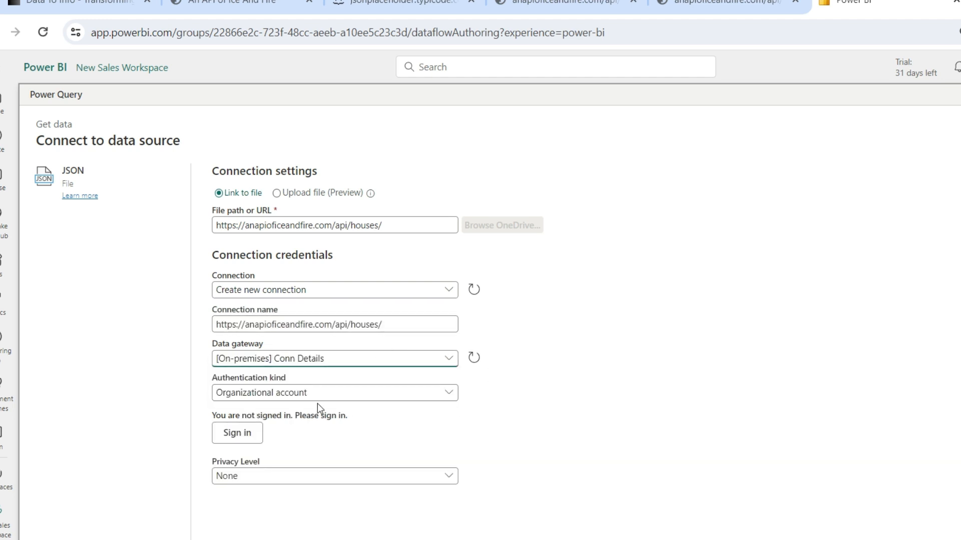
Set authentication kind to Anonymous and connect to the houses API source
click(334, 393)
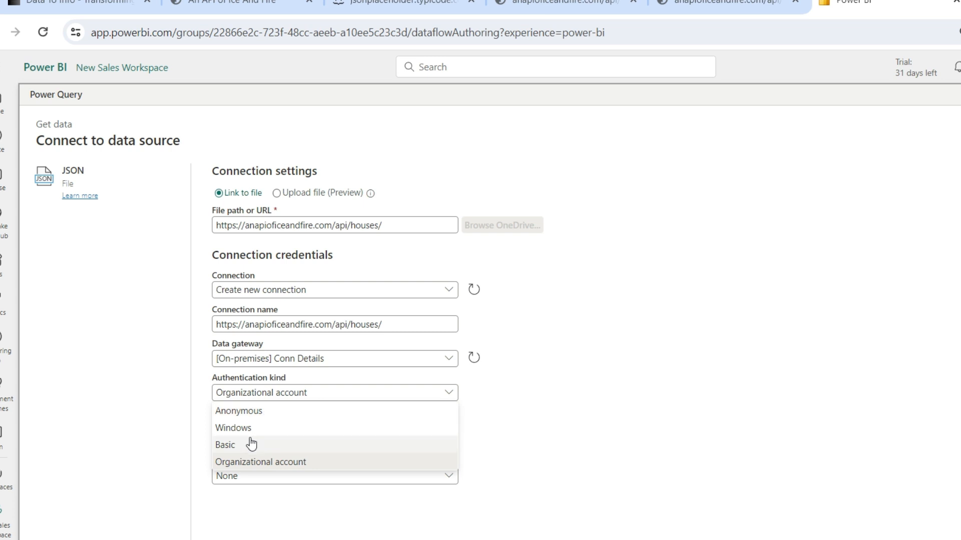
click(233, 427)
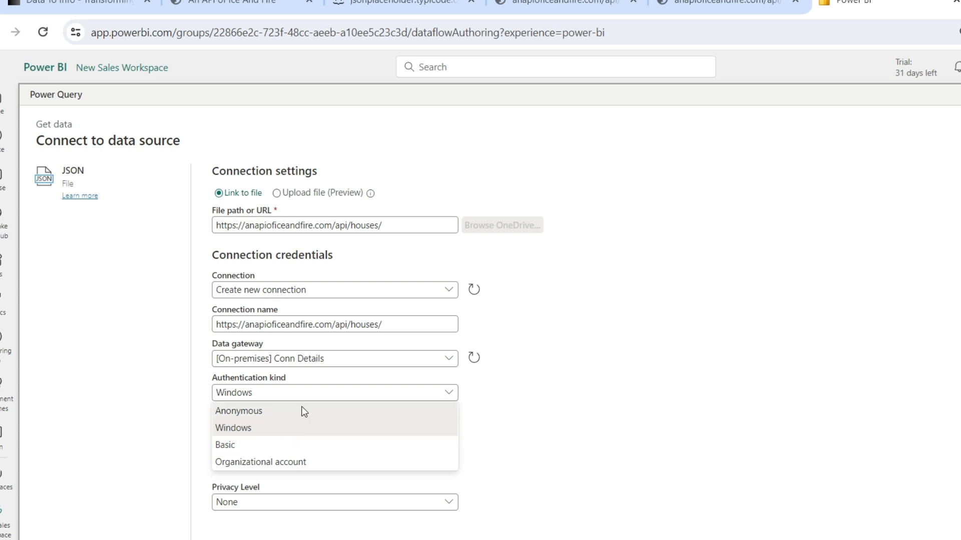
click(238, 410)
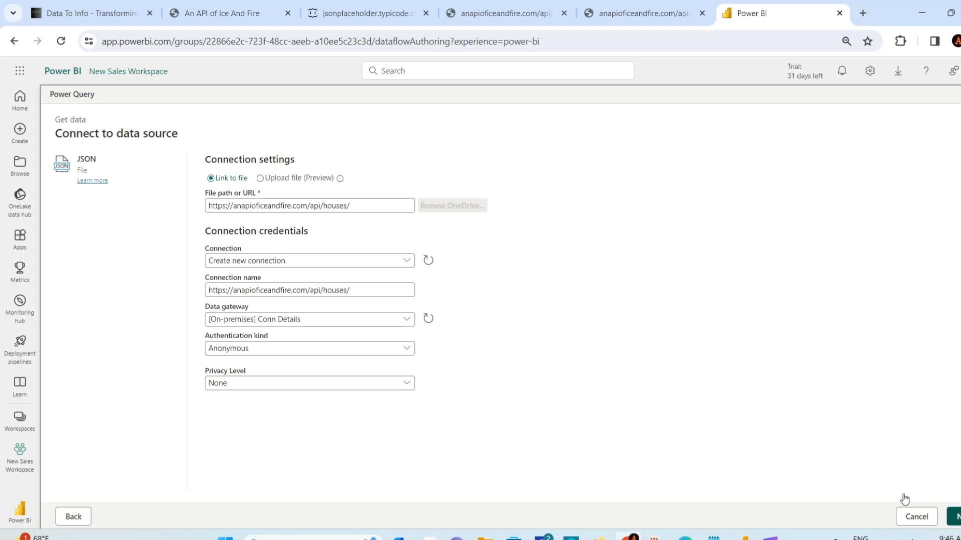
click(954, 516)
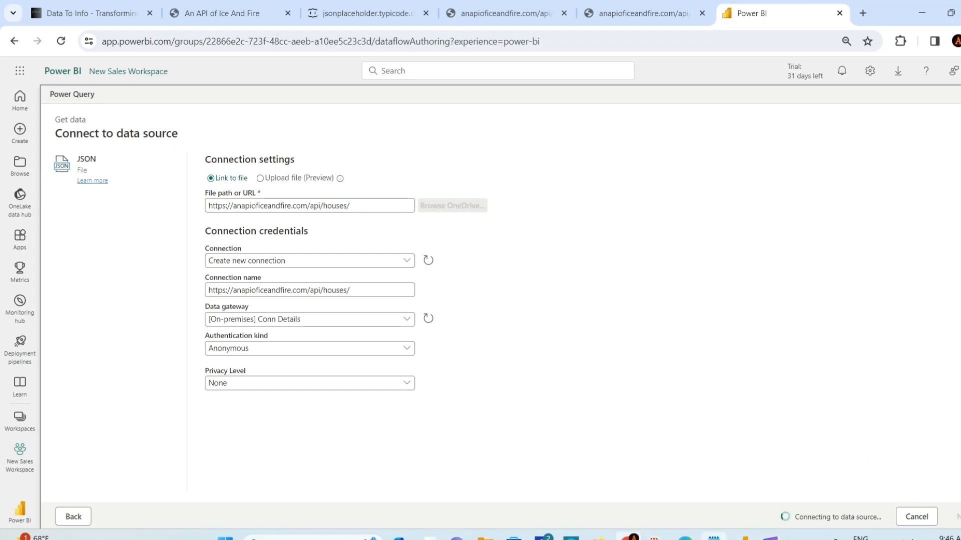